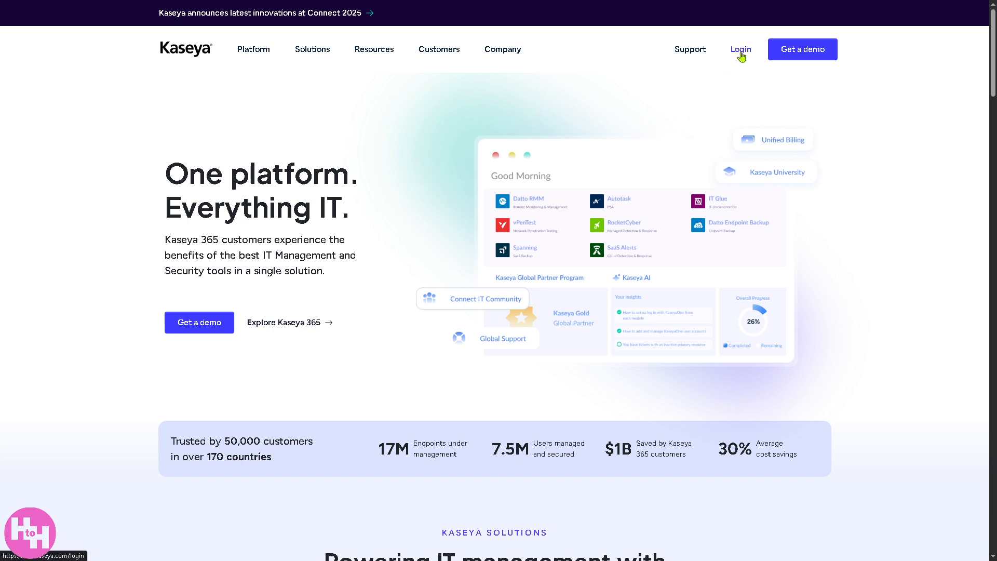
Step: Visit the customer login page, then go to the Kaseya 365 platform overview page
left_click(739, 49)
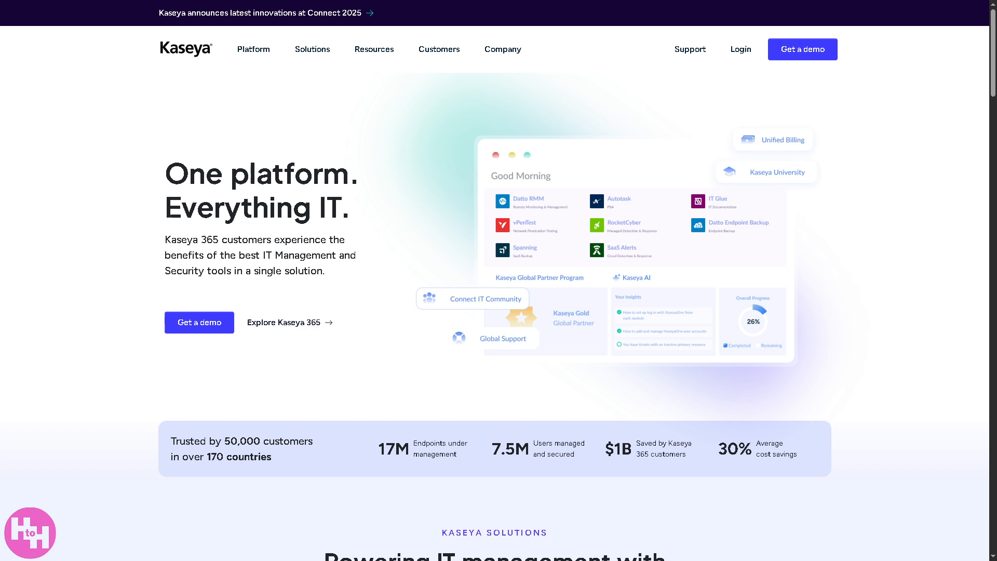
mouse_move(193, 146)
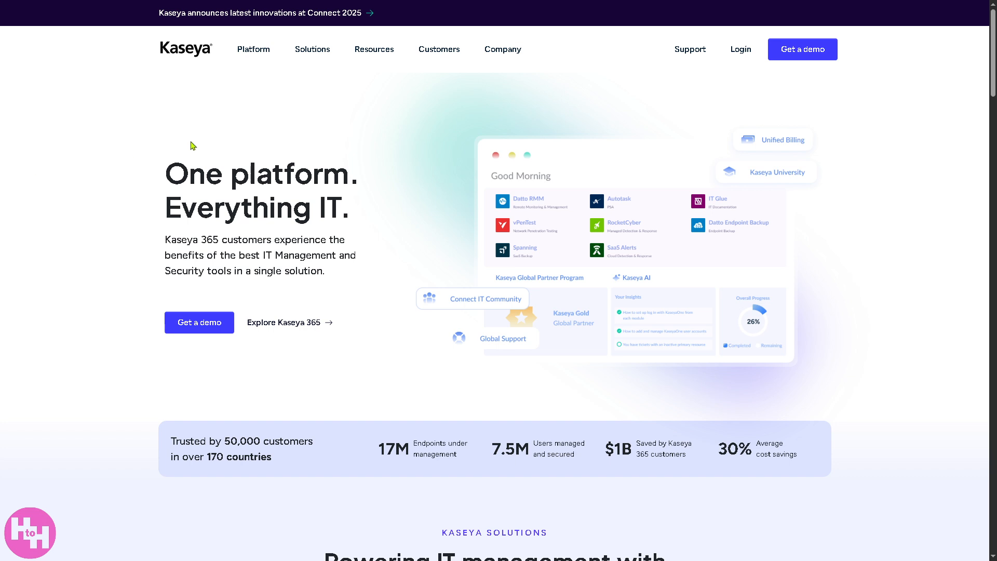
left_click(253, 48)
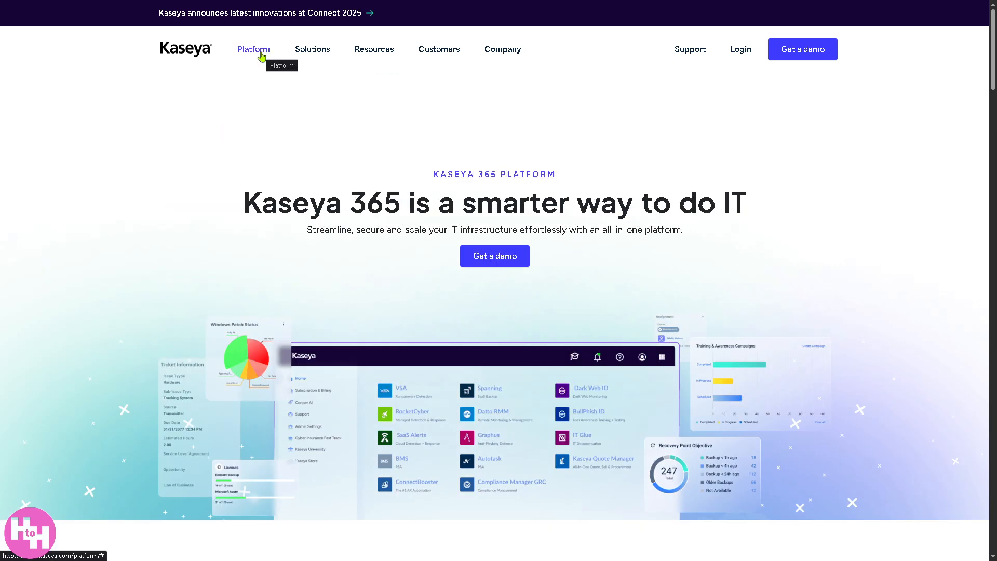
mouse_move(56, 211)
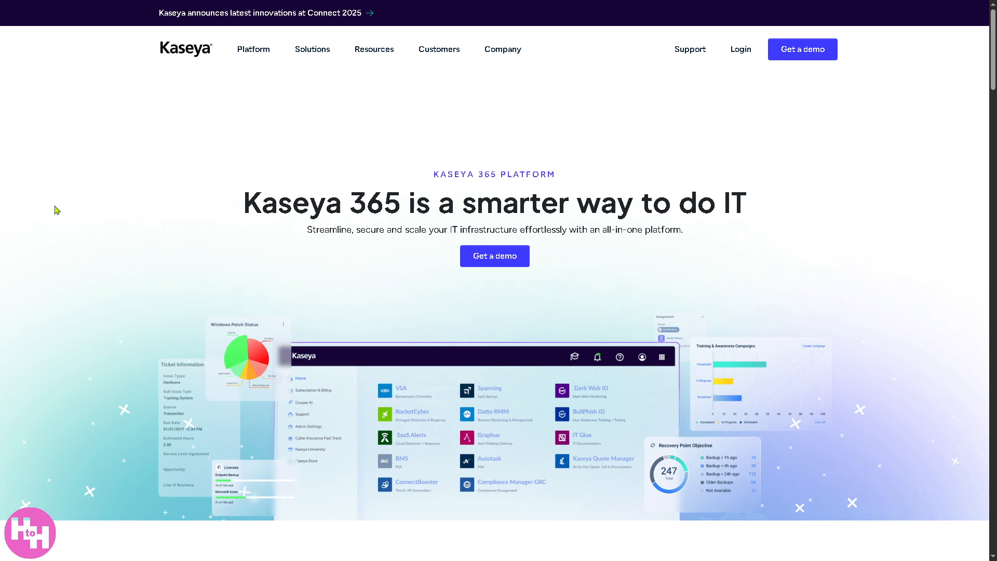
mouse_move(214, 168)
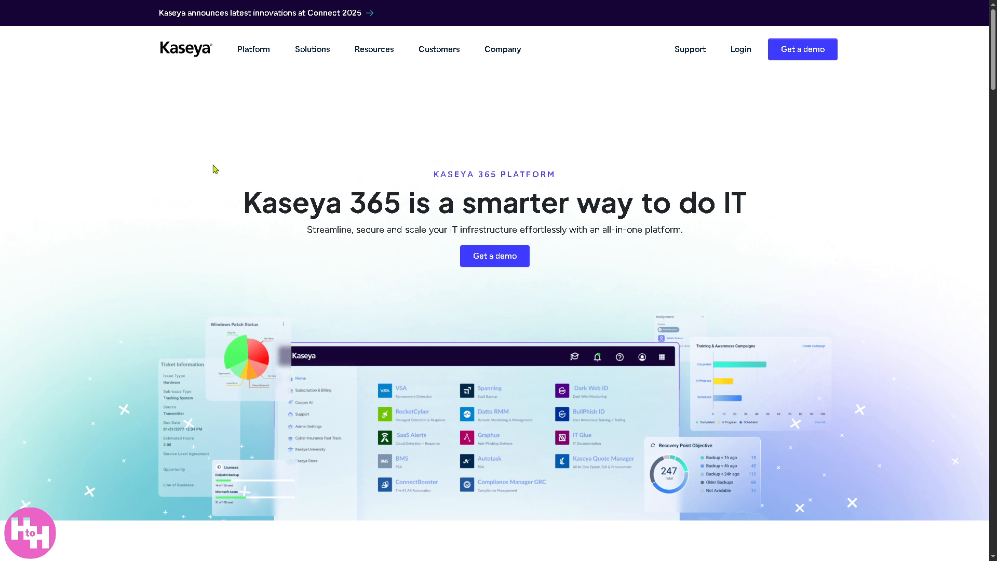
mouse_move(223, 288)
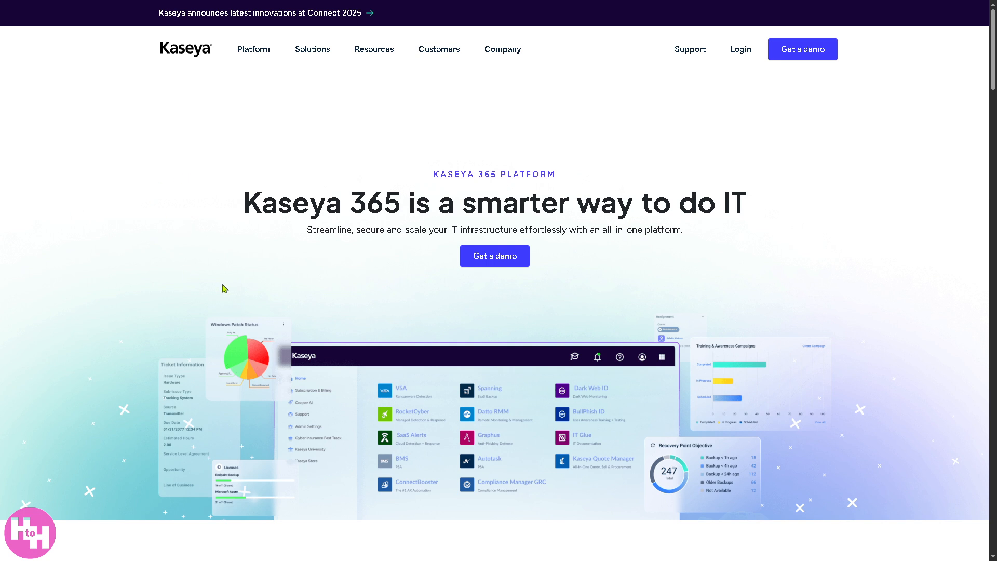
mouse_move(160, 286)
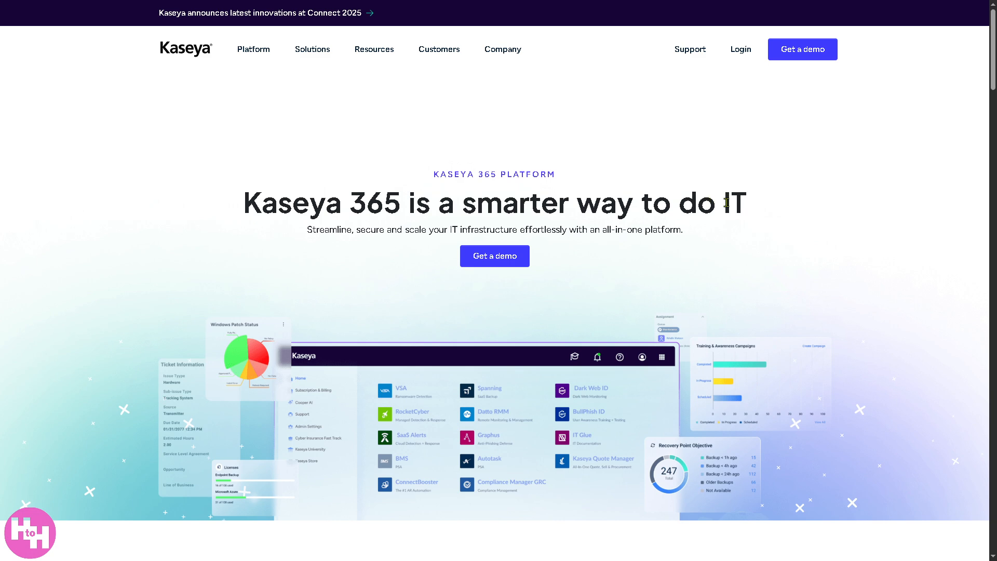
Step: Scroll down through the overview page's Kaseya 365 difference section
scroll("down", 3)
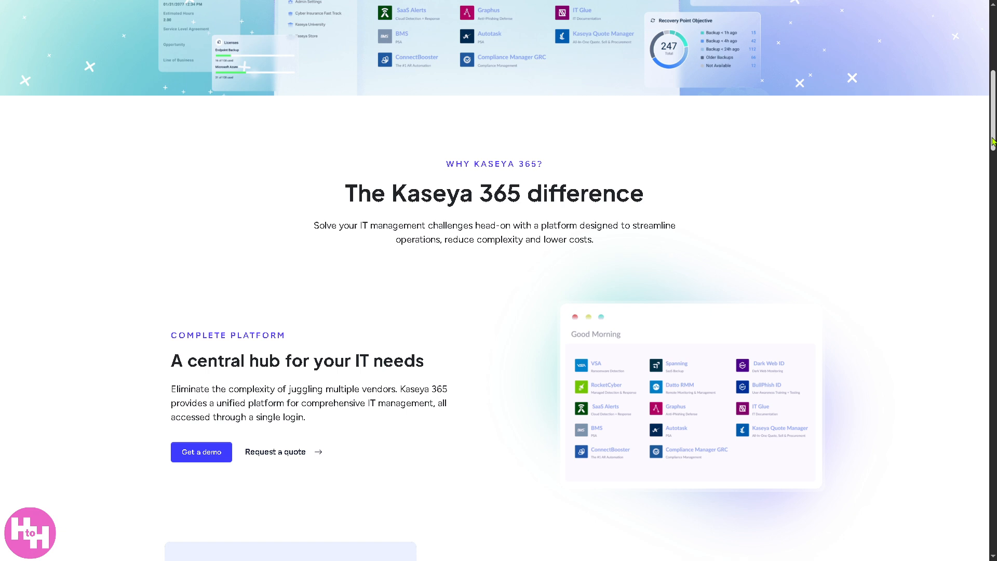
scroll("down", 3)
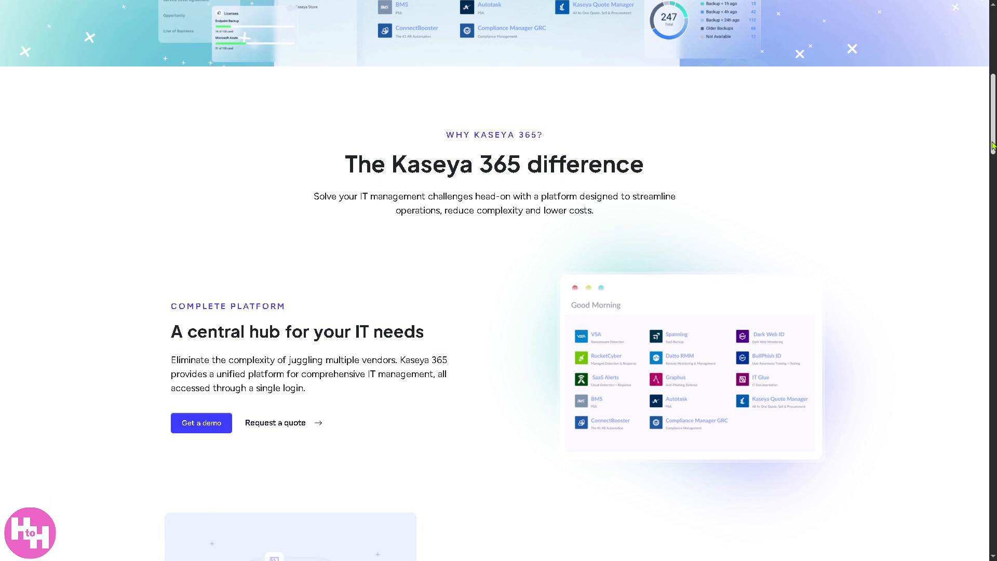
scroll("down", 3)
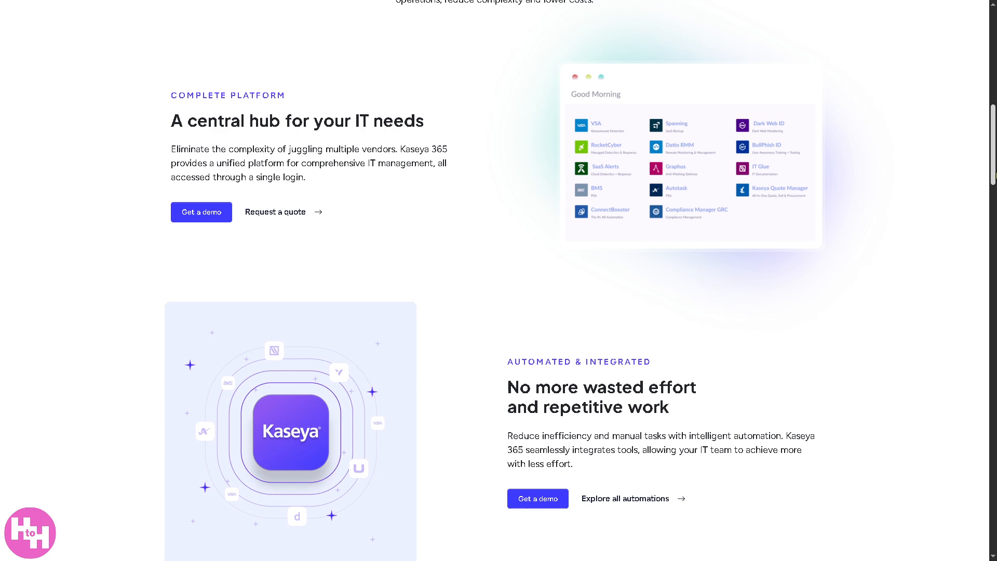
scroll("down", 3)
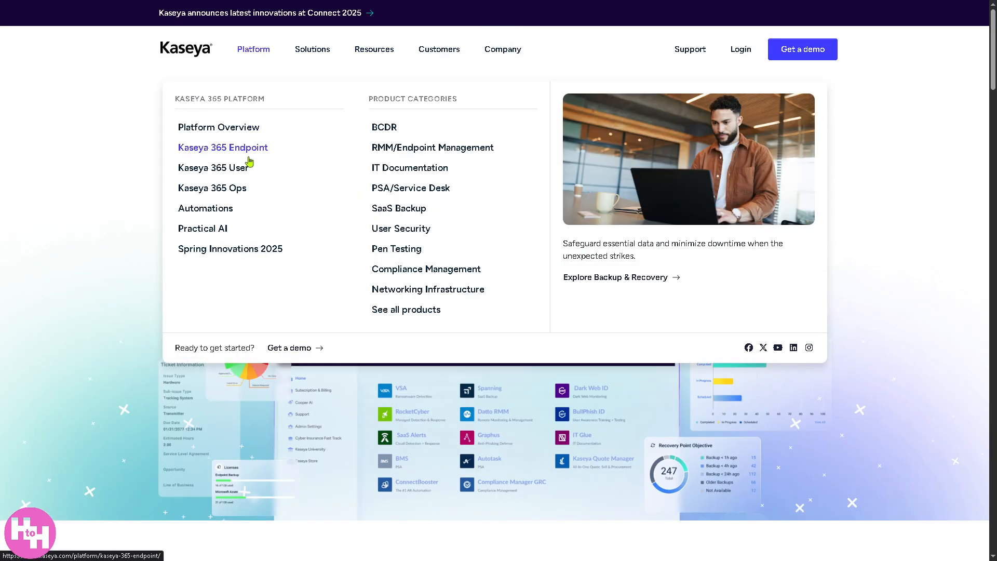
Step: Visit the Kaseya 365 Endpoint page, then the Kaseya 365 User page via the Platform menu
left_click(223, 146)
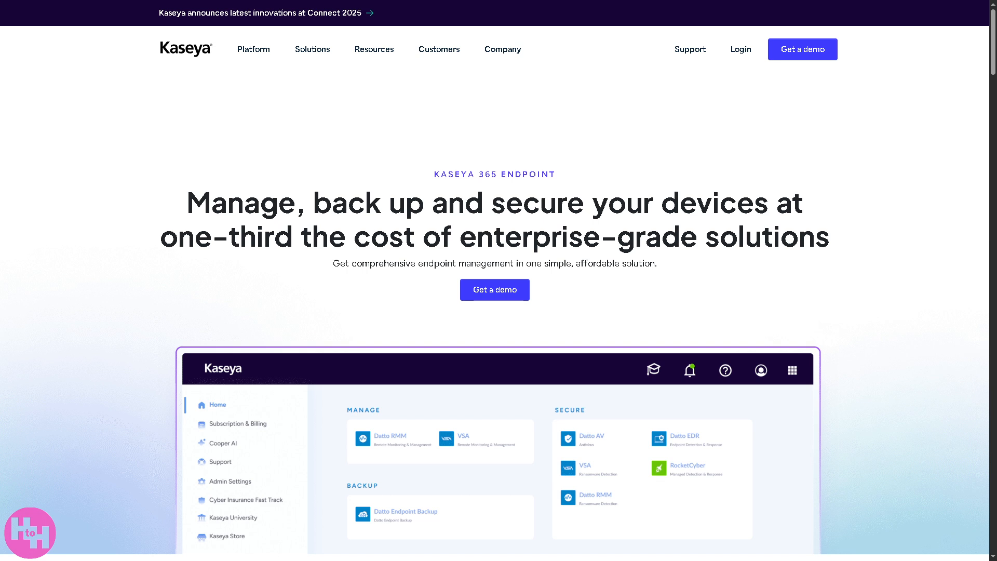
left_click(253, 49)
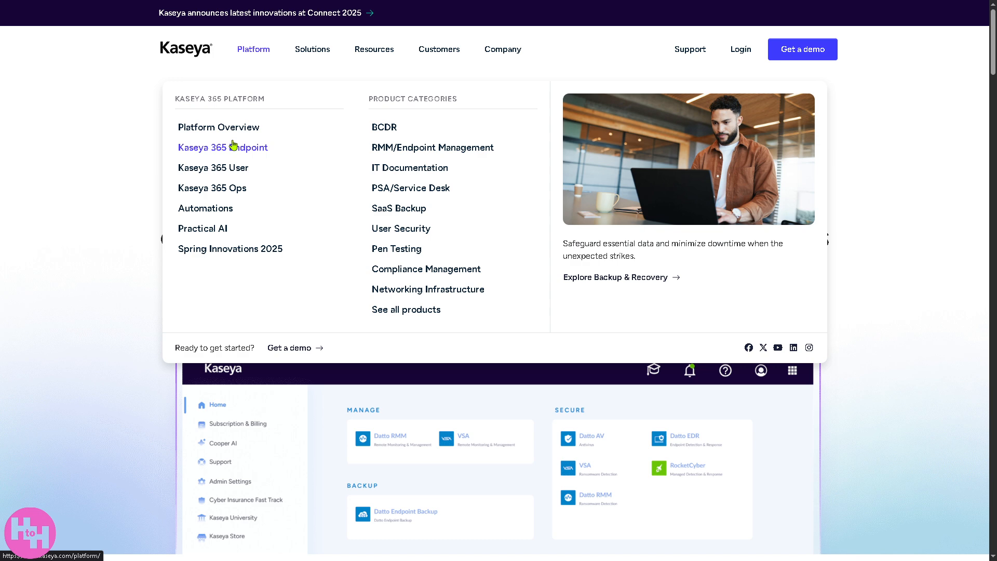
left_click(222, 146)
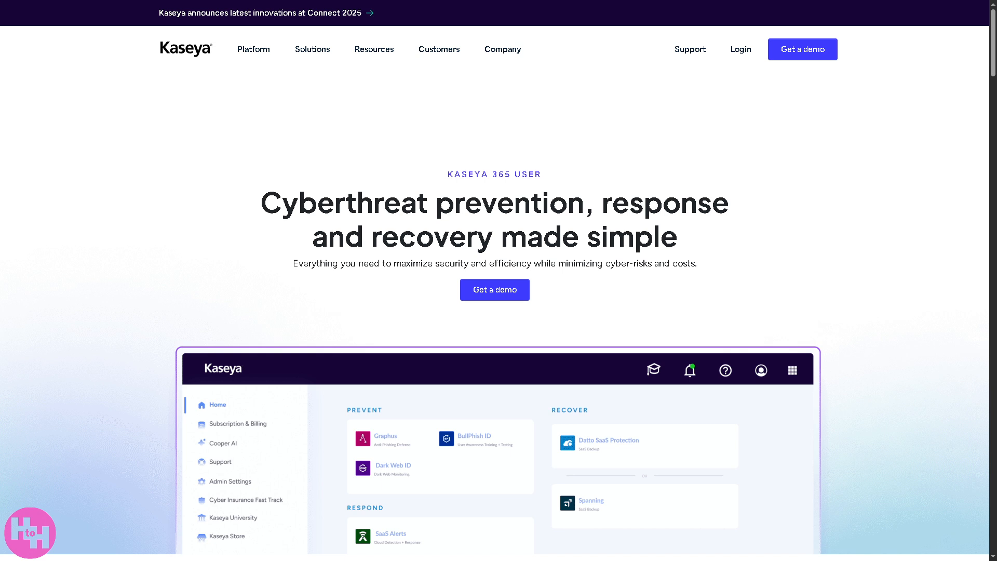
Step: Go to the Automations page, "Predicting your next move to save you time"
left_click(253, 49)
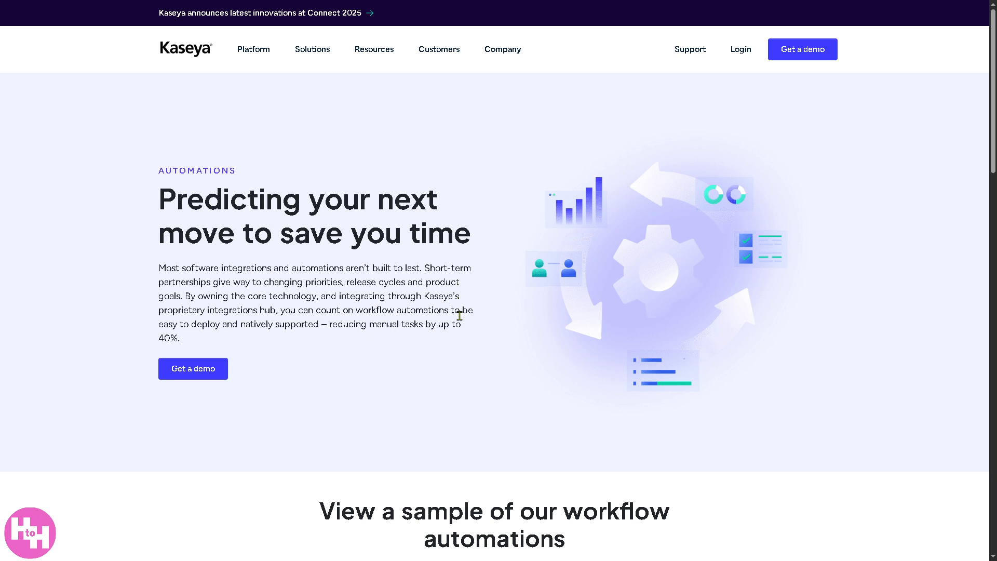
Step: Filter the sample workflow automations to VulScan and browse its integrations
scroll("down", 3)
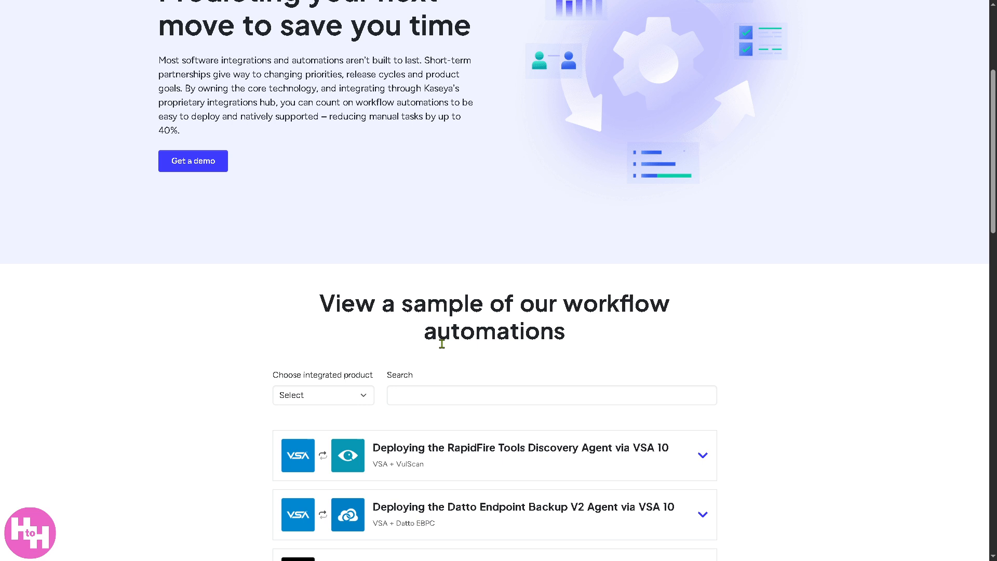
scroll("down", 3)
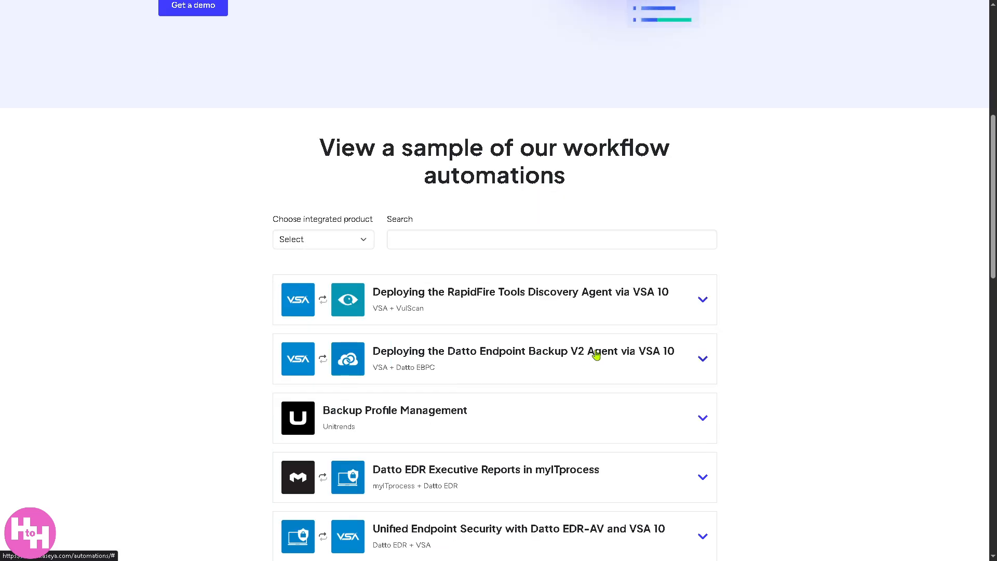
scroll("down", 3)
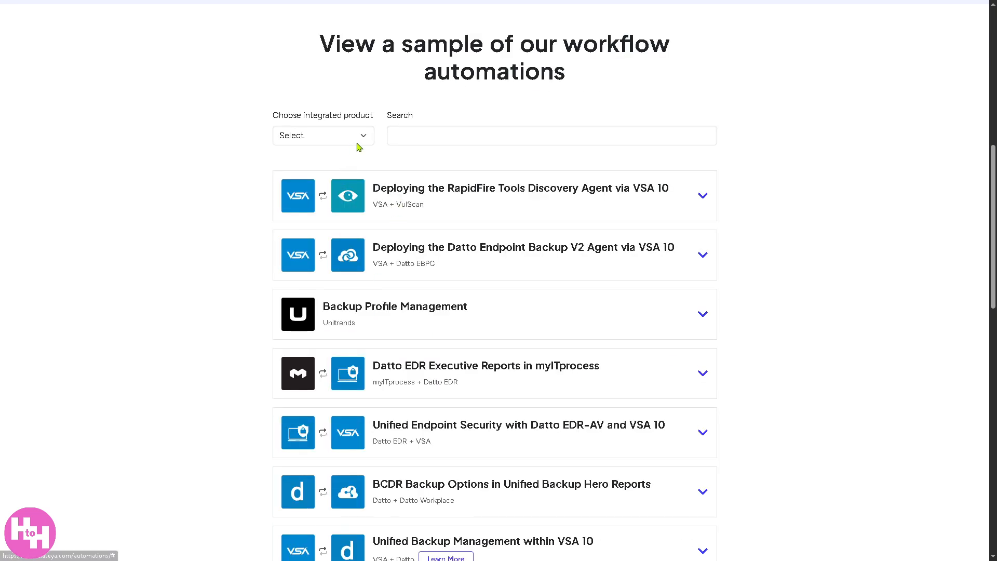
left_click(322, 135)
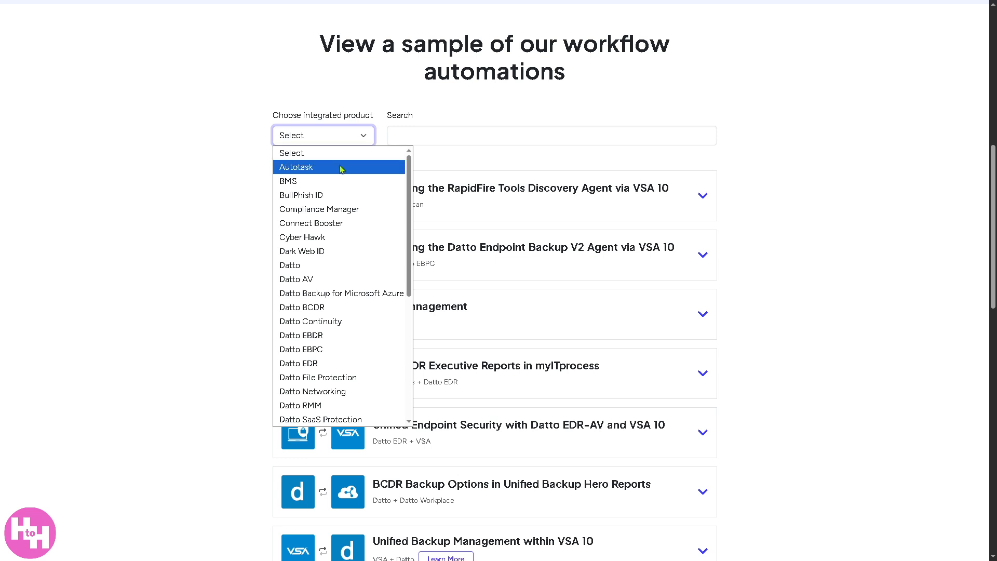
scroll("down", 3)
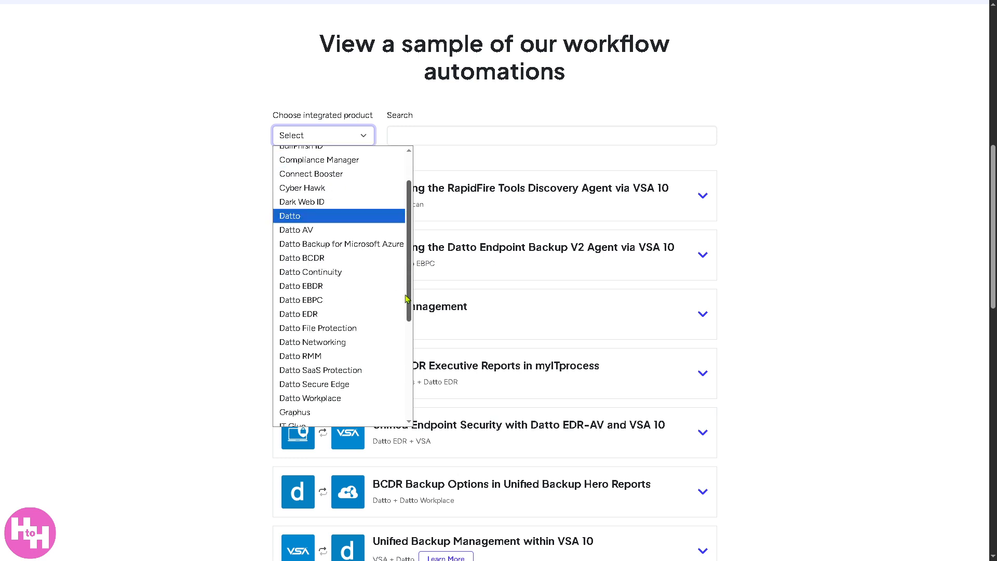
scroll("down", 3)
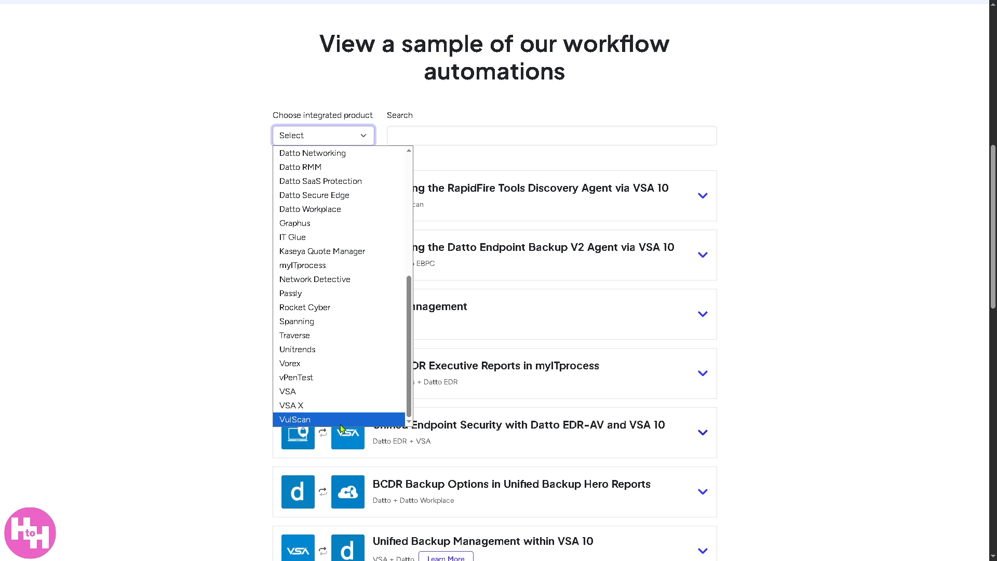
left_click(294, 419)
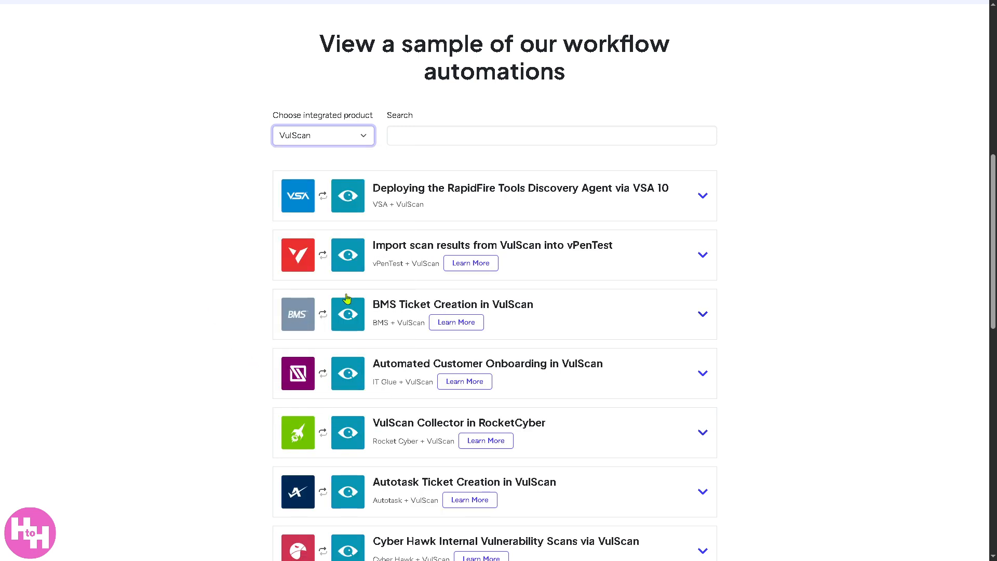
mouse_move(383, 325)
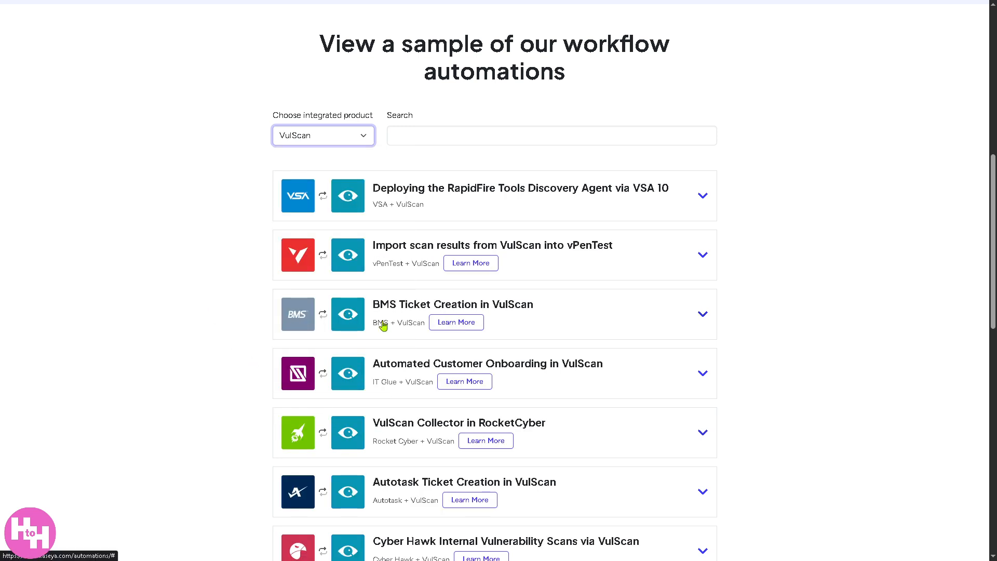
mouse_move(393, 337)
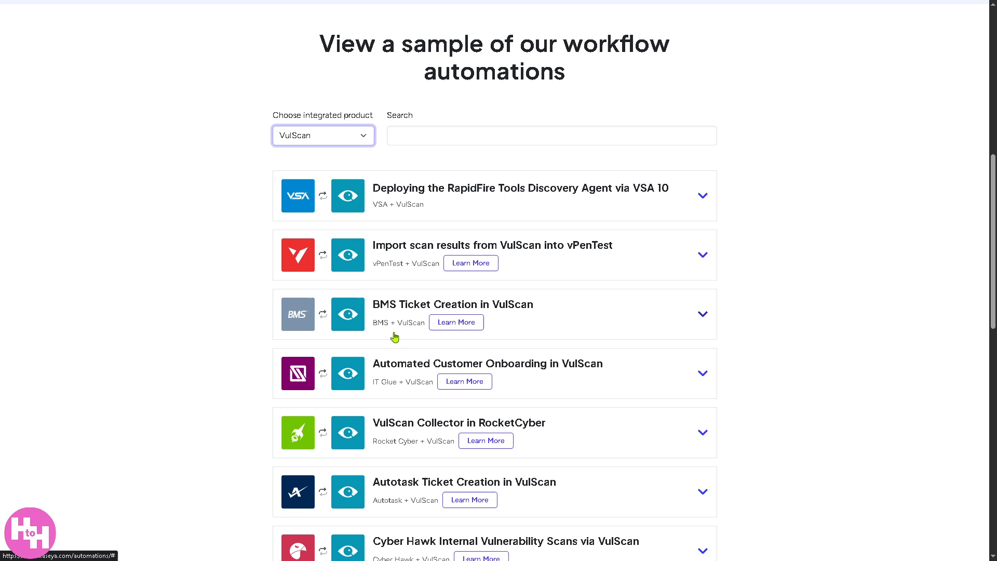
mouse_move(395, 346)
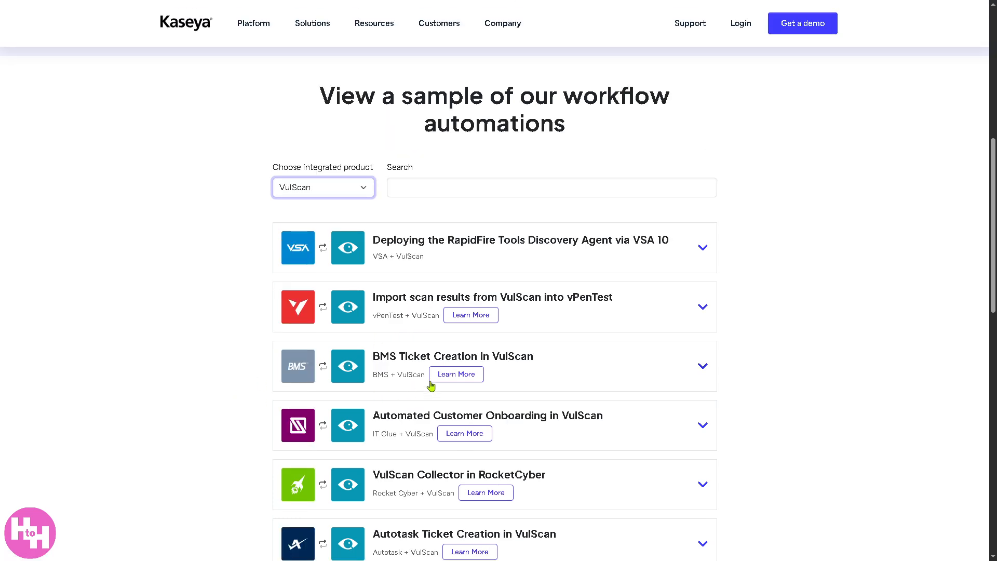
scroll("down", 3)
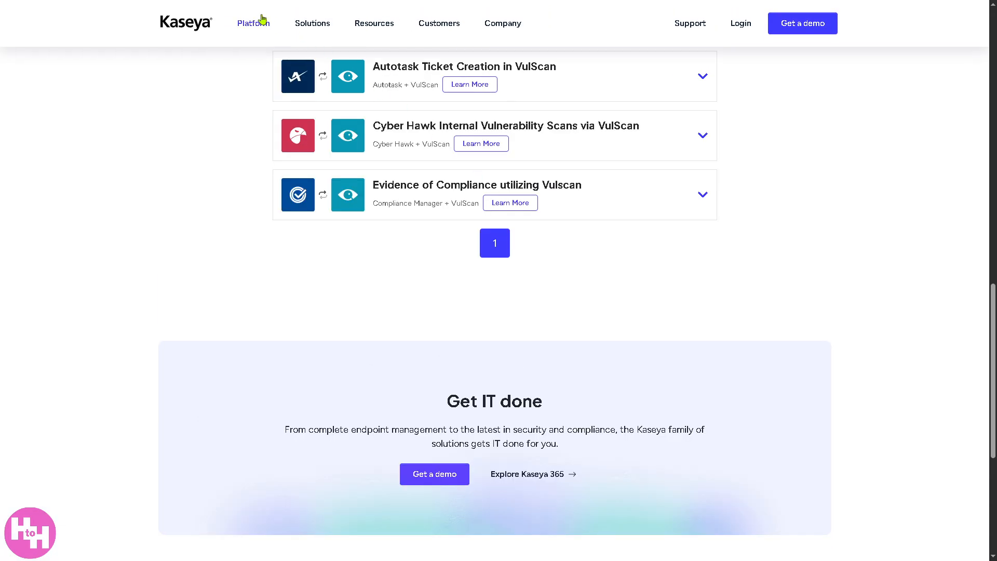
Step: Go to the Practical AI page introducing the Cooper AI suite via the Platform menu
left_click(253, 24)
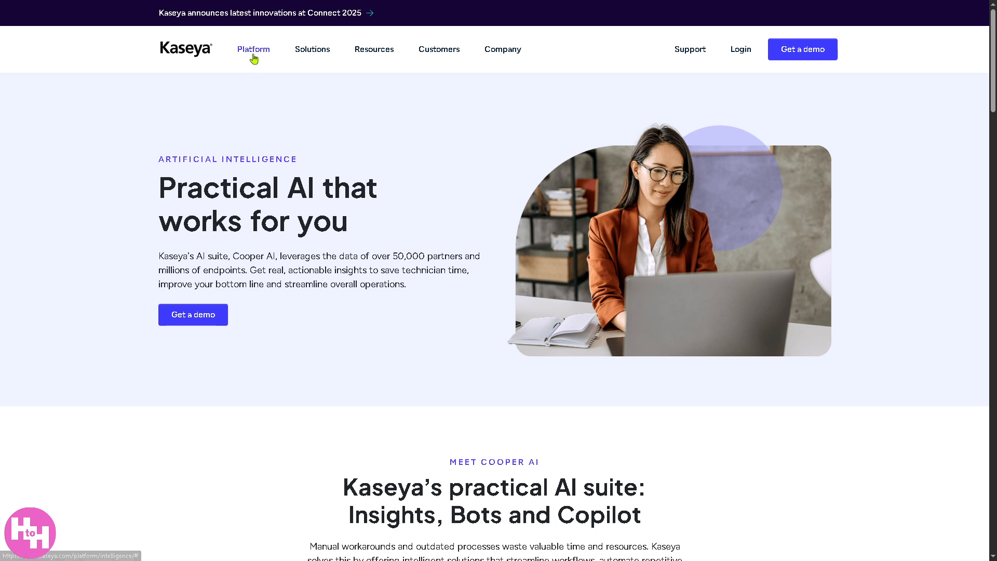
left_click(254, 49)
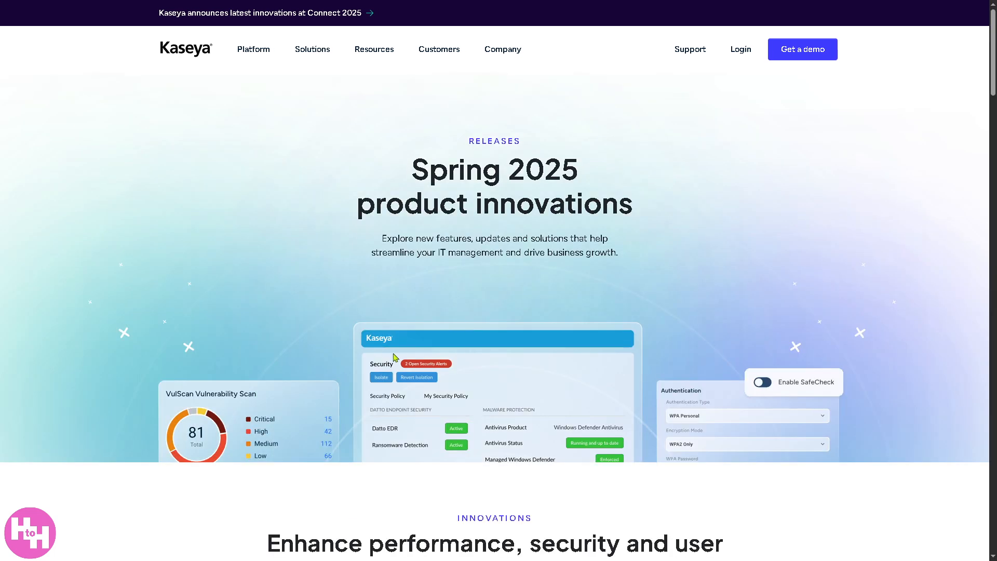
mouse_move(822, 227)
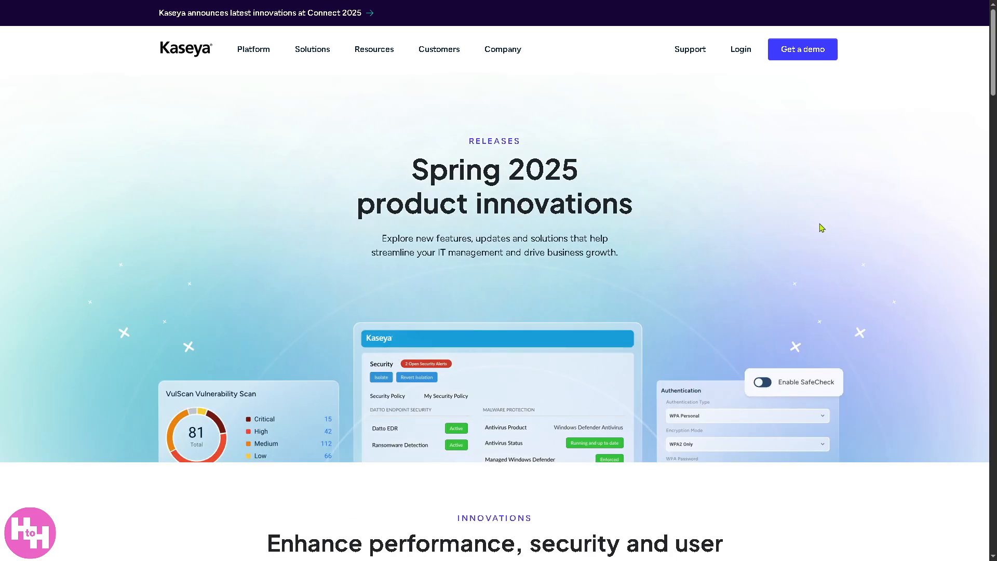
scroll("down", 3)
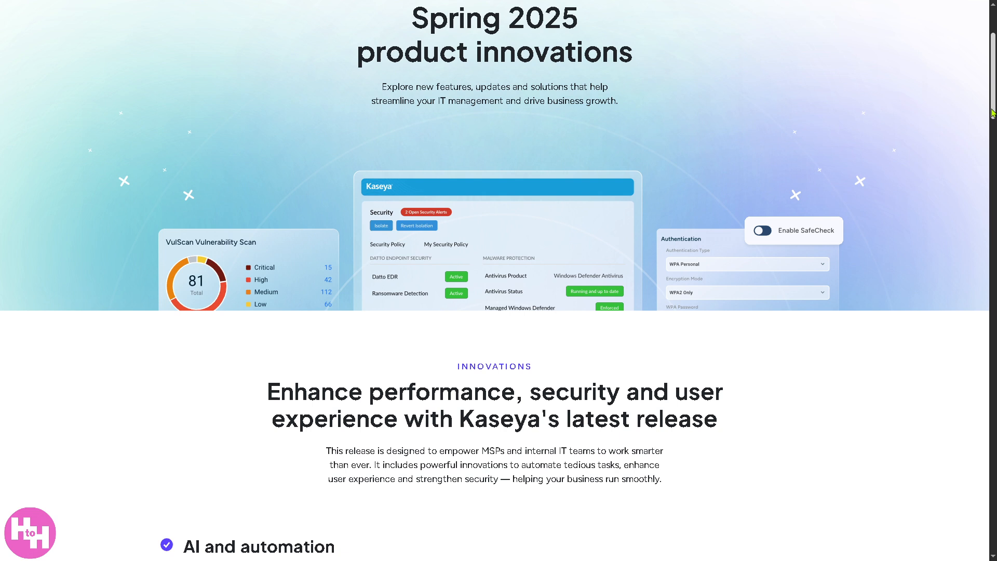
scroll("down", 3)
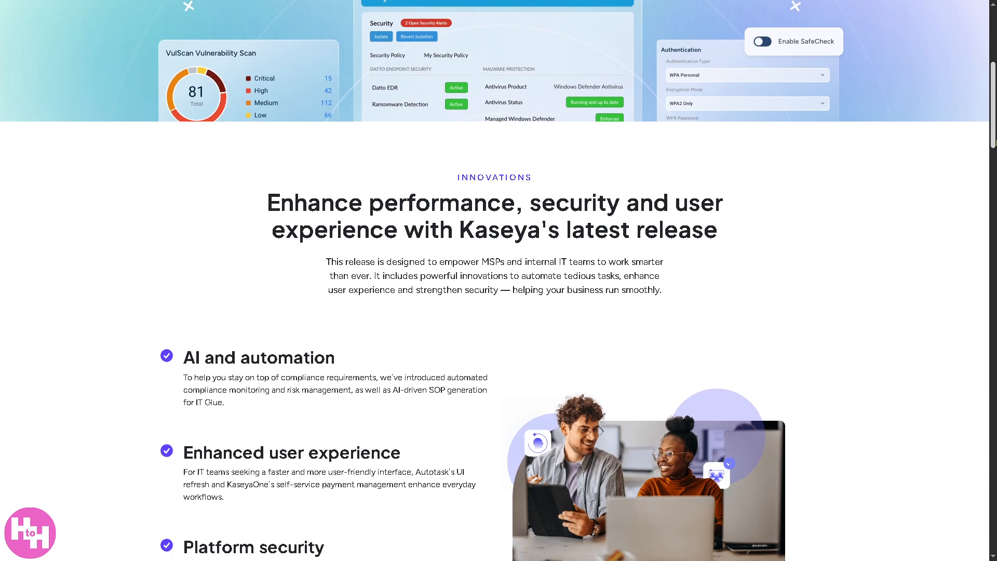
scroll("down", 3)
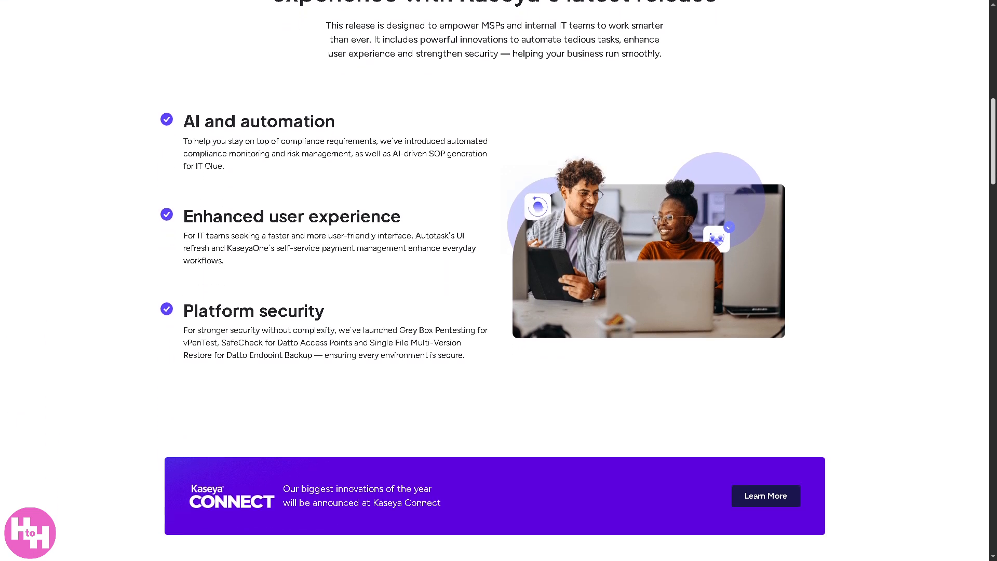
scroll("down", 3)
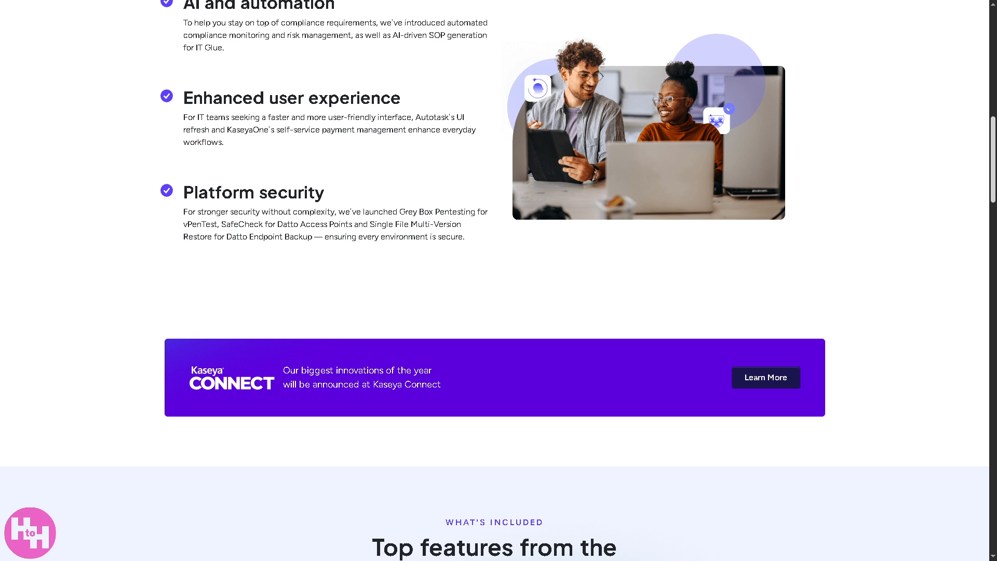
scroll("down", 3)
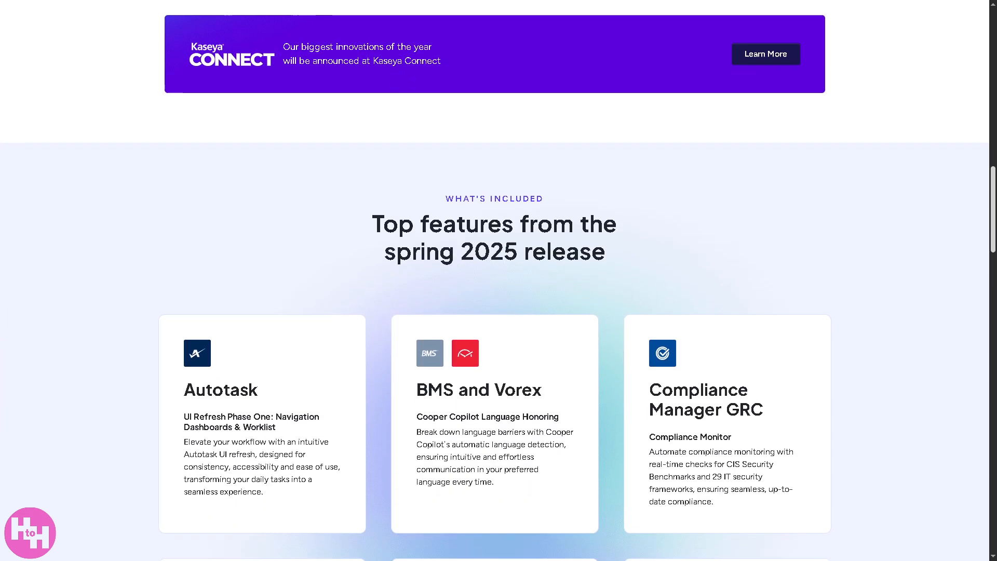
scroll("down", 3)
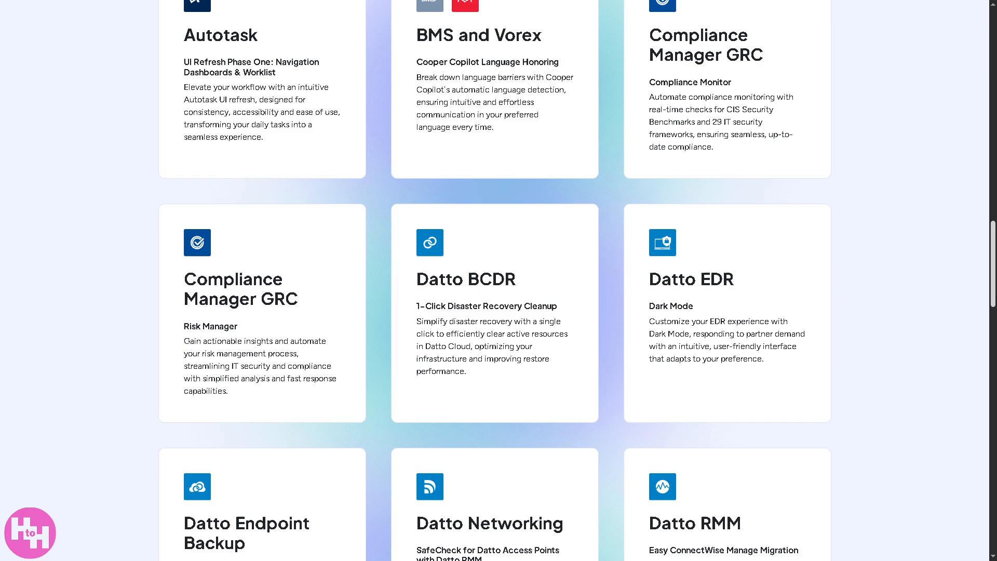
scroll("down", 3)
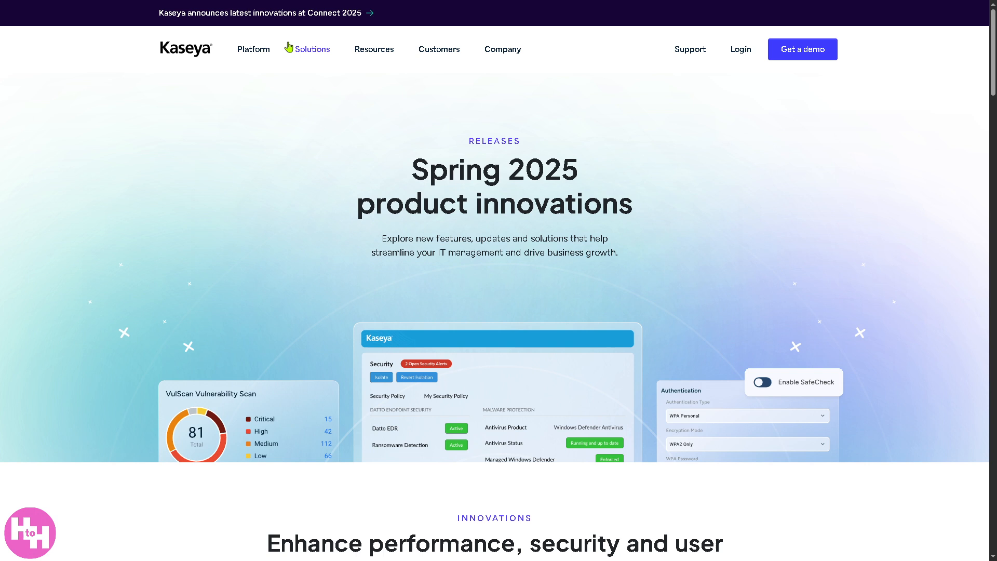
Step: Go to the MSPs solutions page from Solutions > By Team
left_click(312, 48)
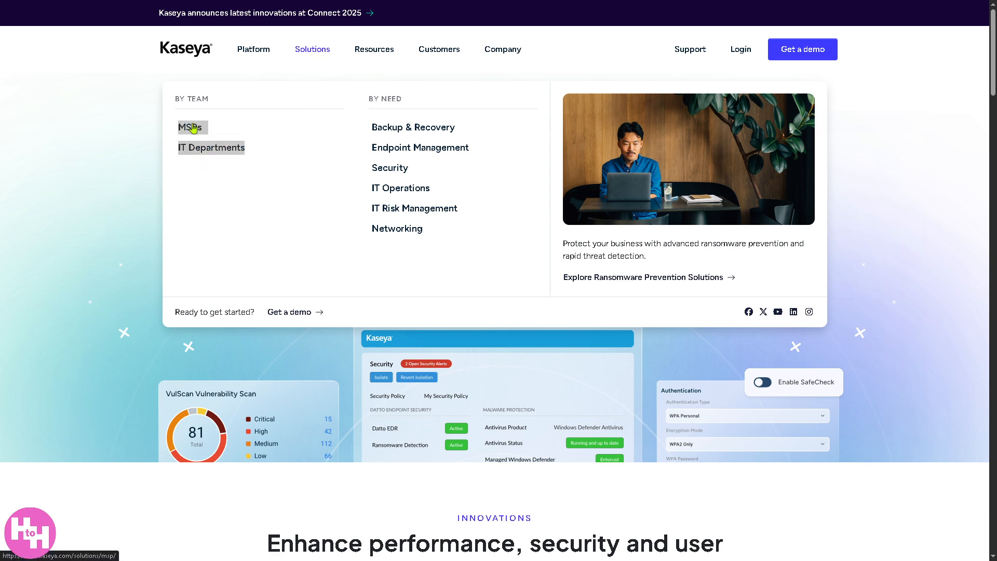
left_click(189, 127)
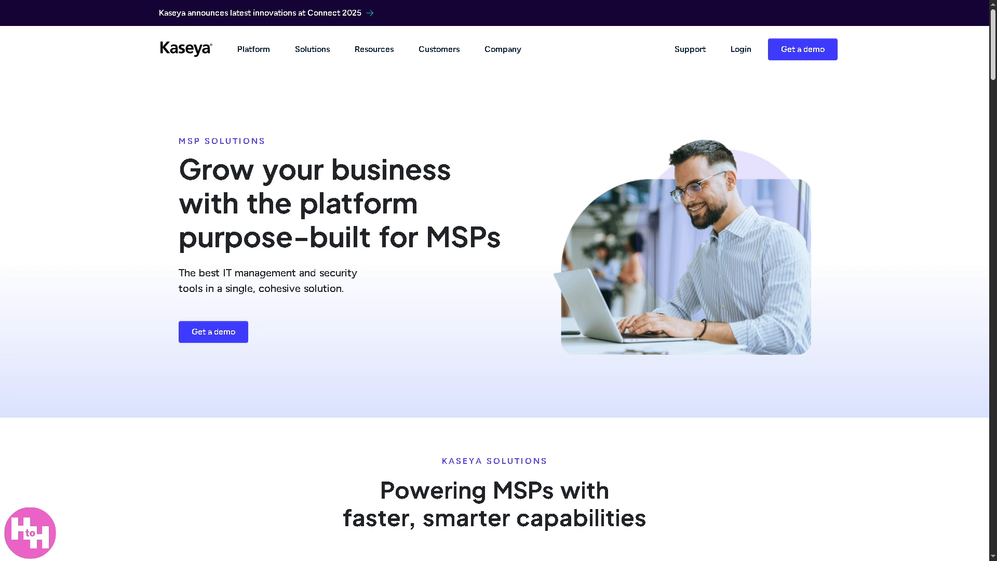
Step: Scroll down the MSP solutions page to the Customer Testimonials section
scroll("down", 3)
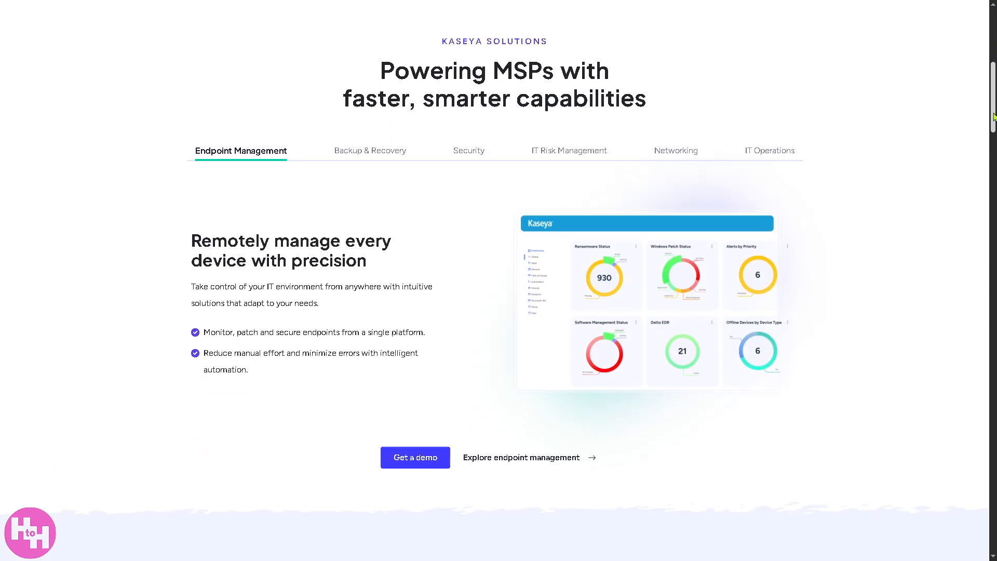
scroll("down", 3)
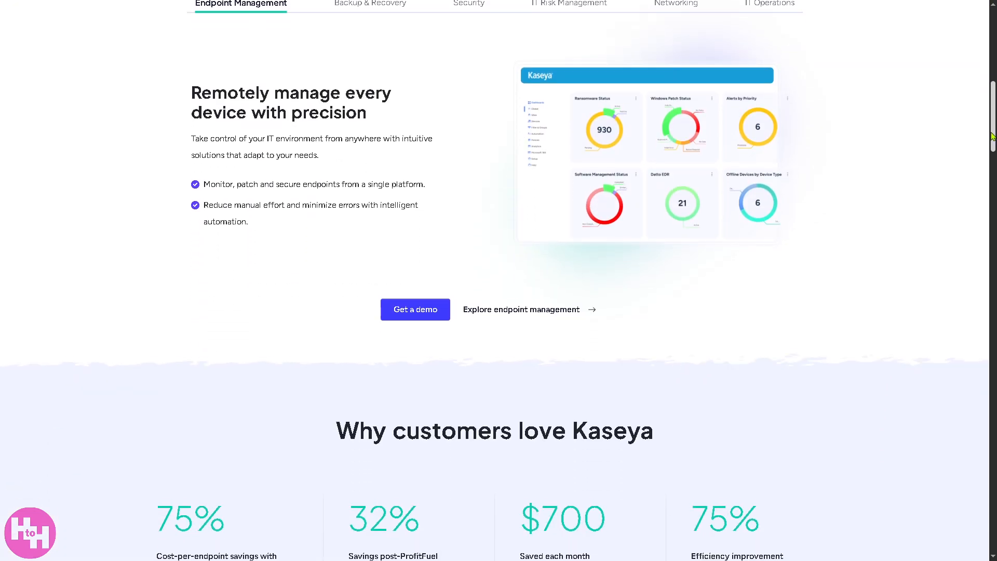
scroll("down", 3)
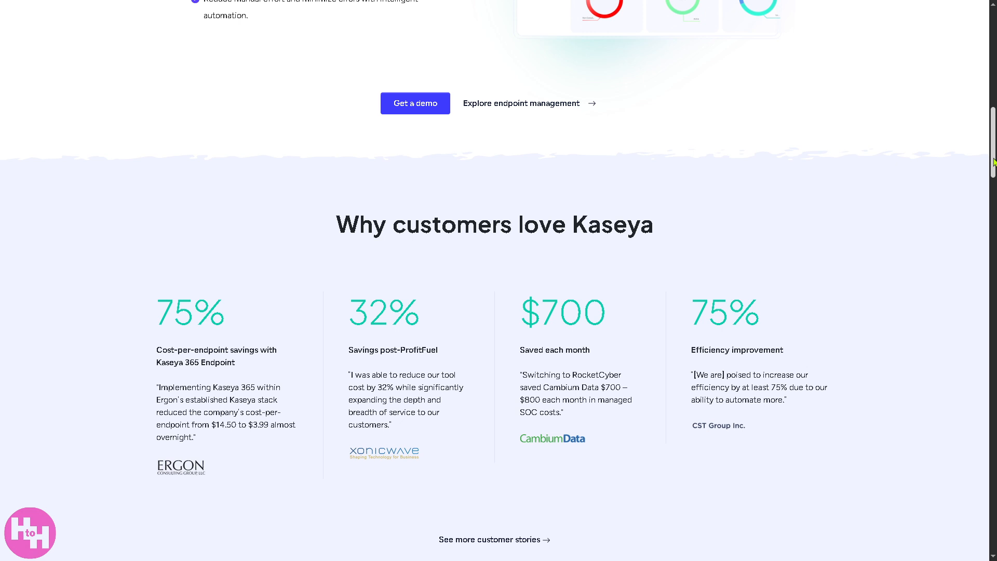
scroll("down", 3)
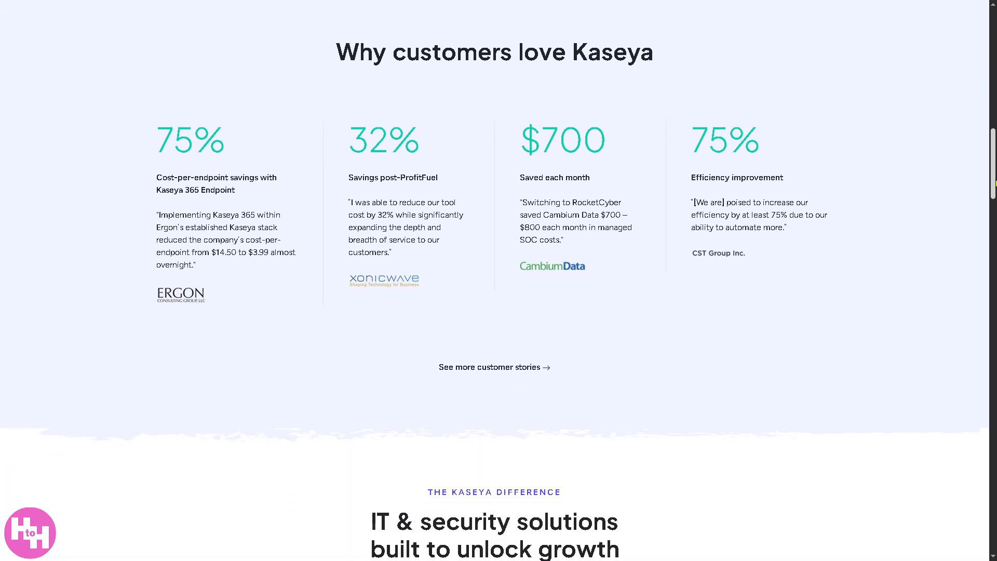
scroll("down", 3)
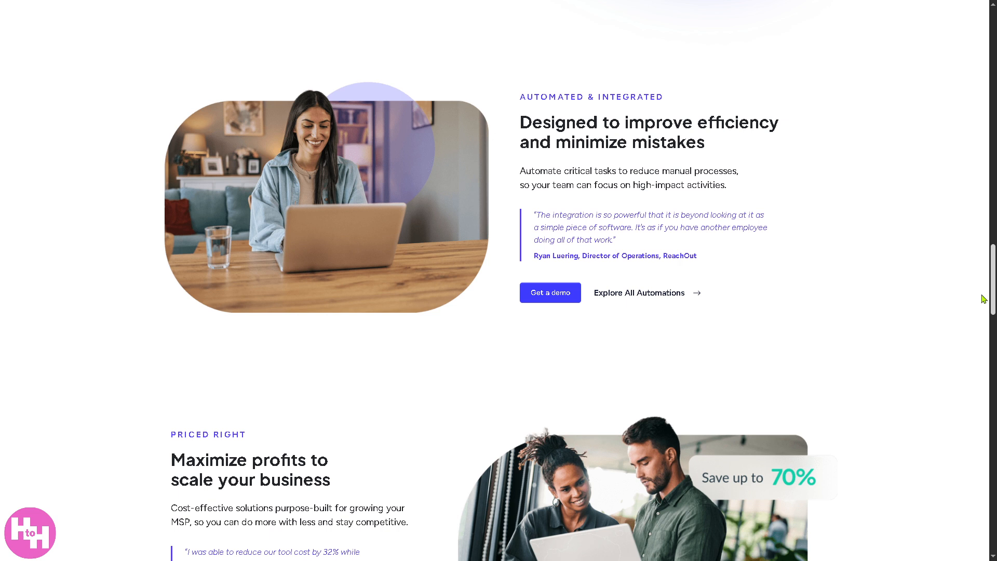
scroll("down", 3)
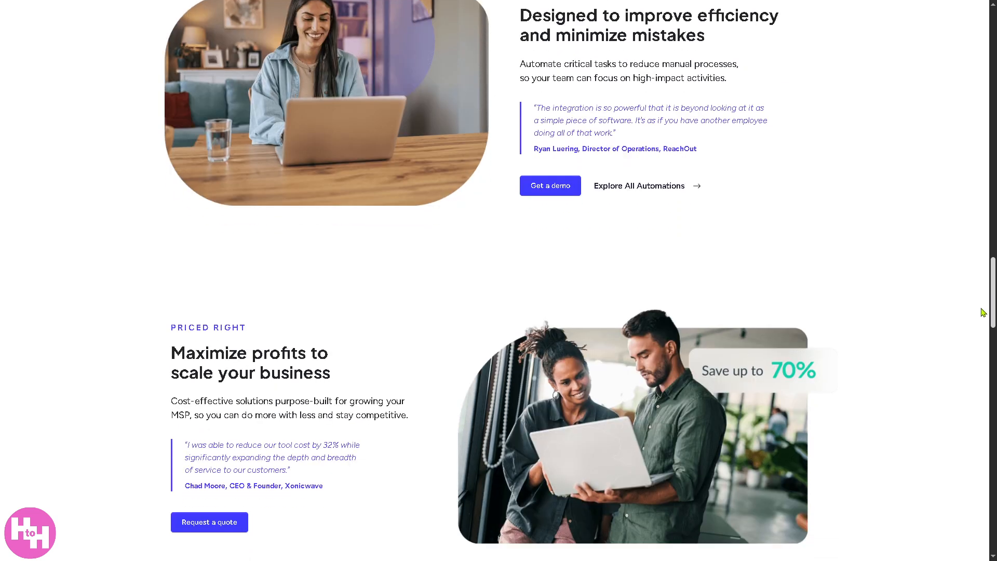
scroll("down", 3)
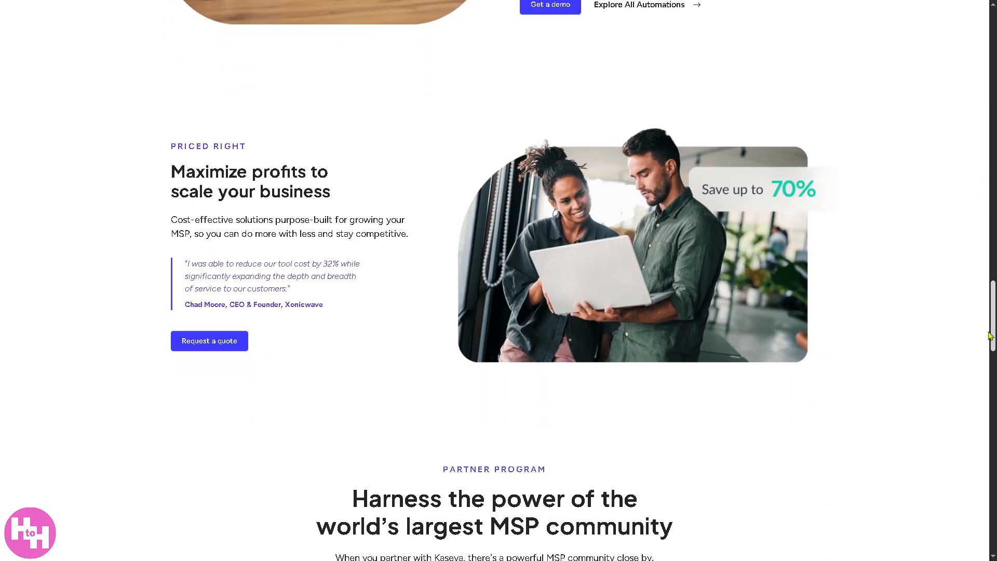
scroll("down", 3)
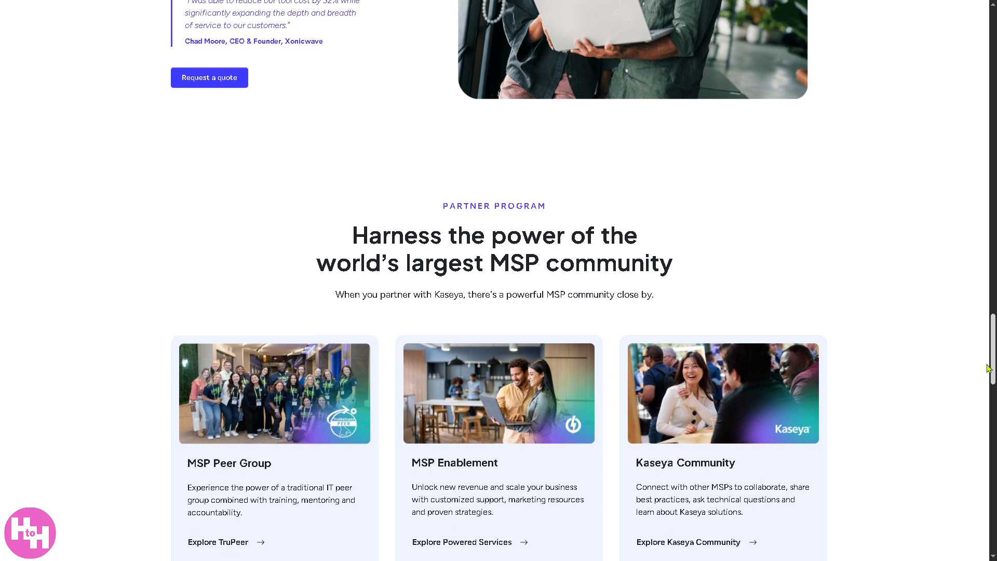
scroll("down", 3)
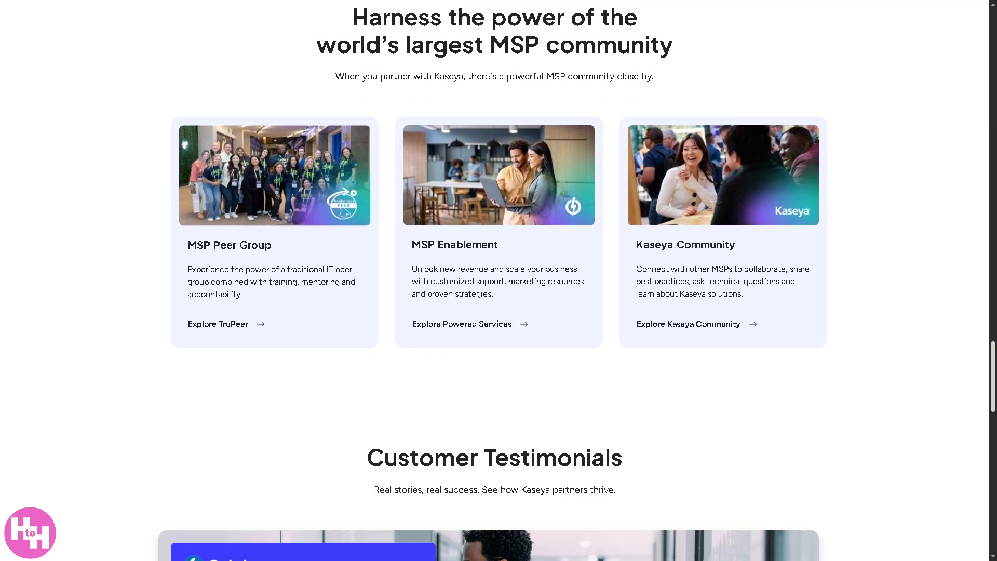
scroll("down", 3)
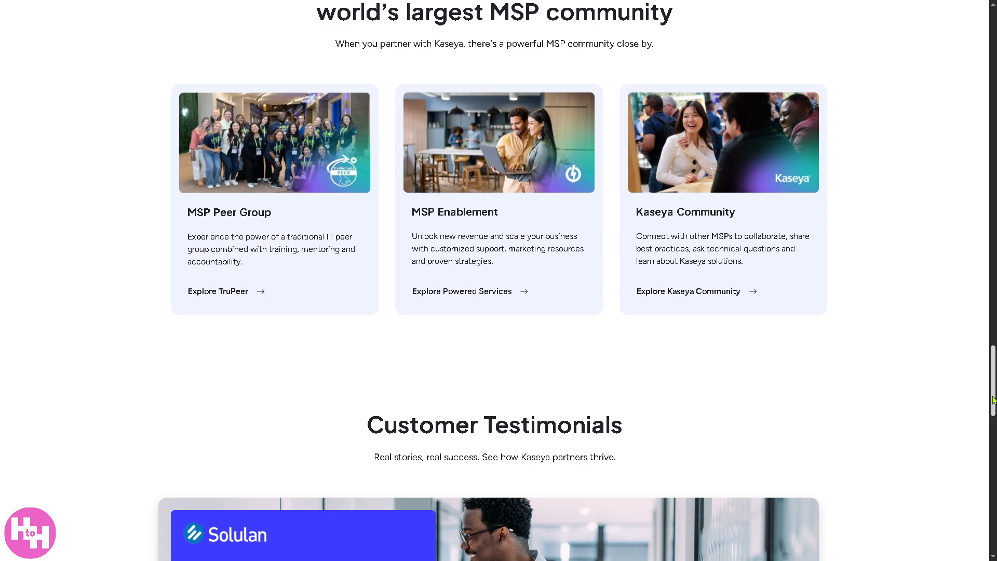
scroll("down", 3)
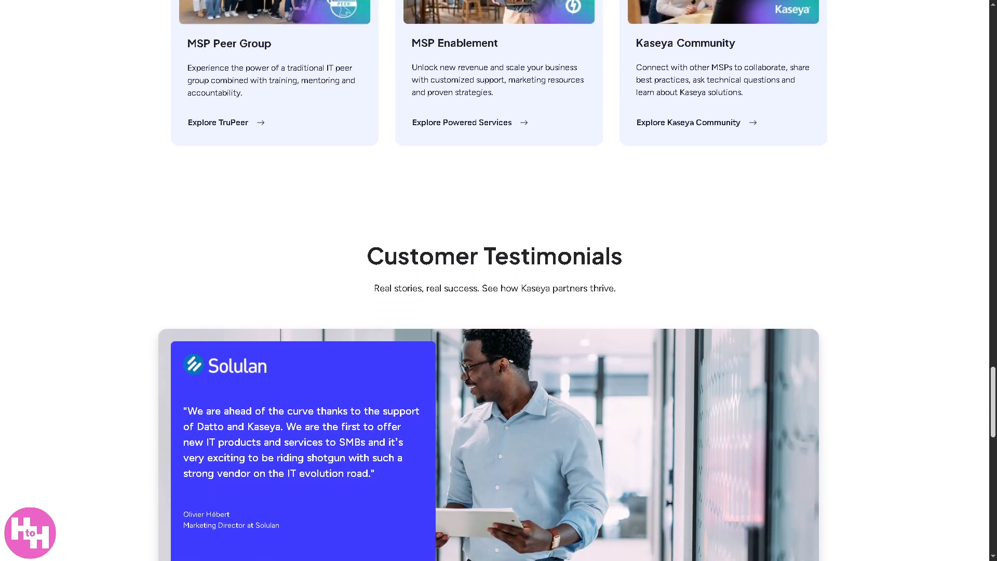
scroll("up", 3)
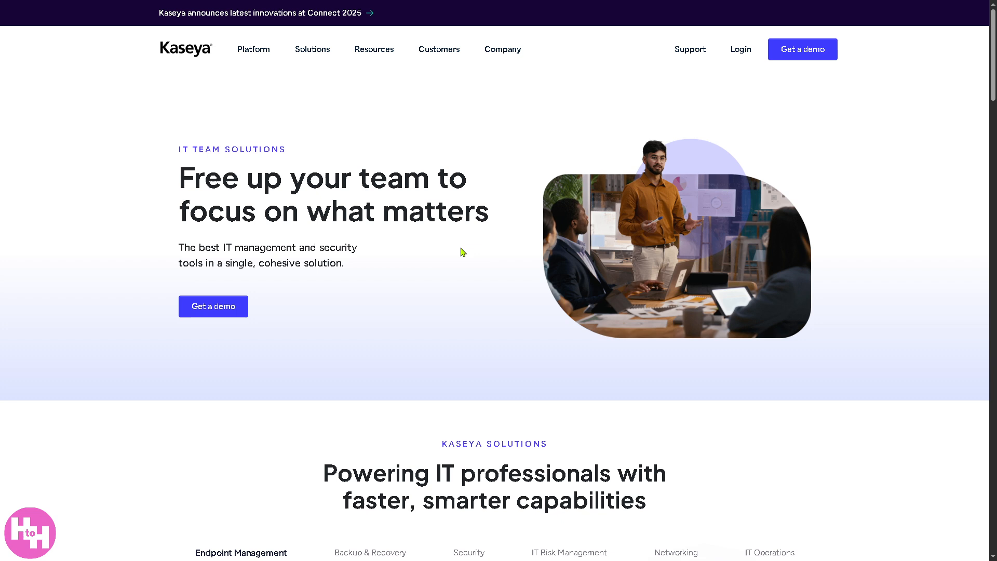
mouse_move(458, 251)
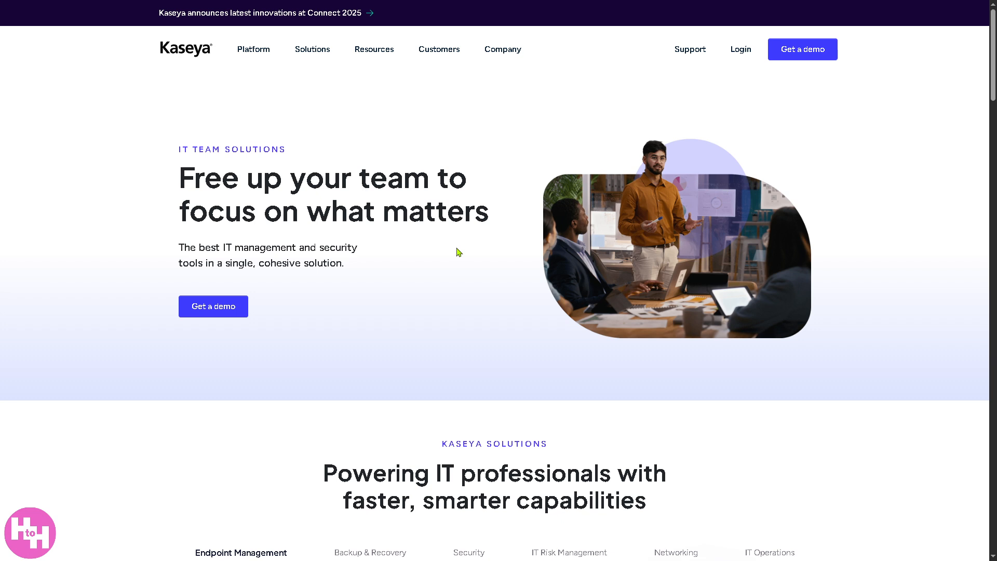
mouse_move(991, 89)
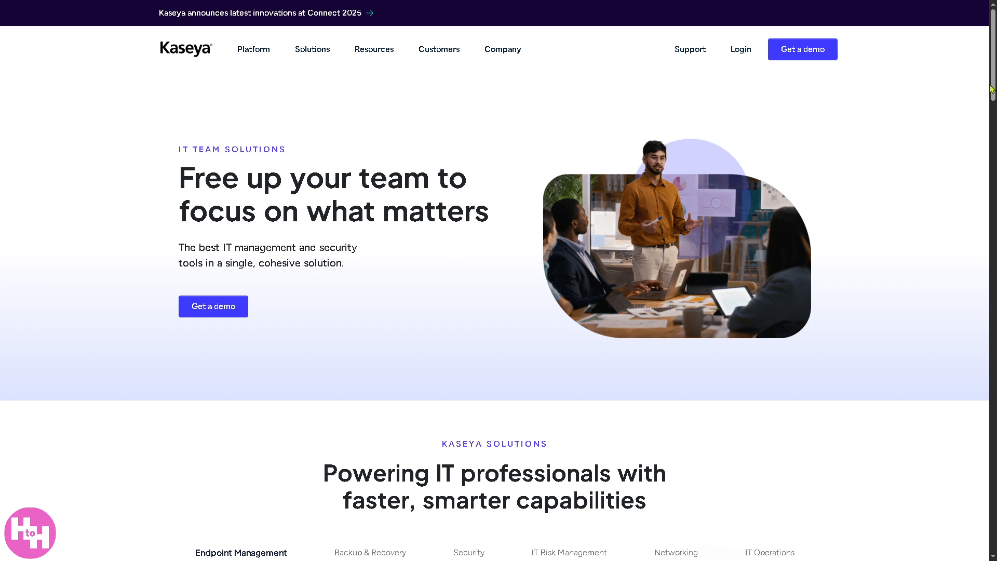
scroll("down", 3)
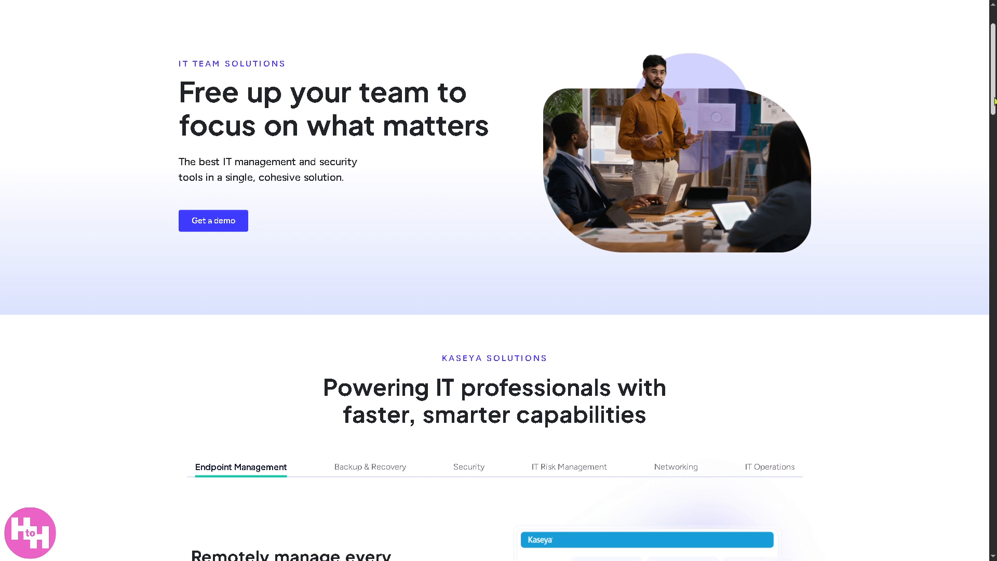
scroll("down", 3)
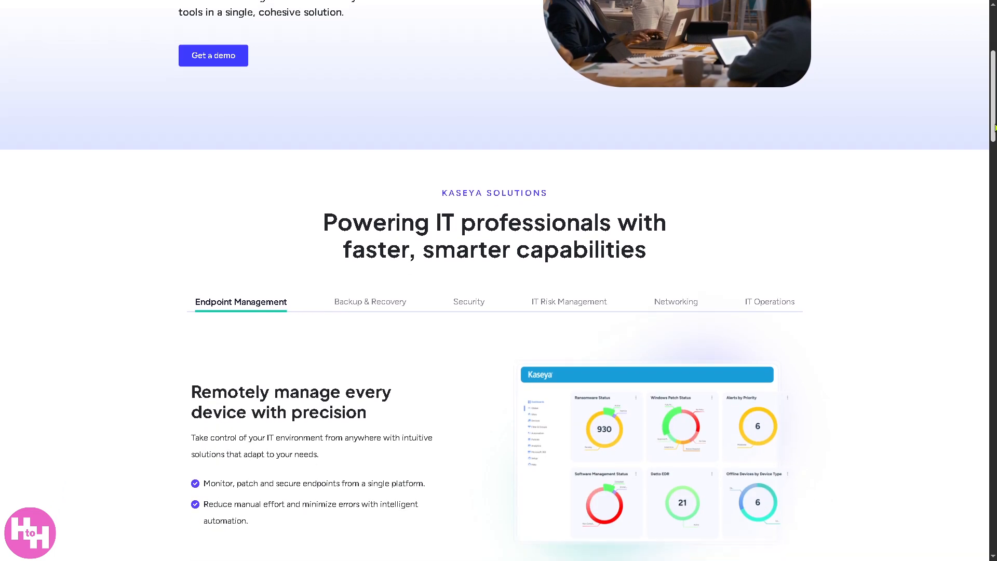
scroll("down", 3)
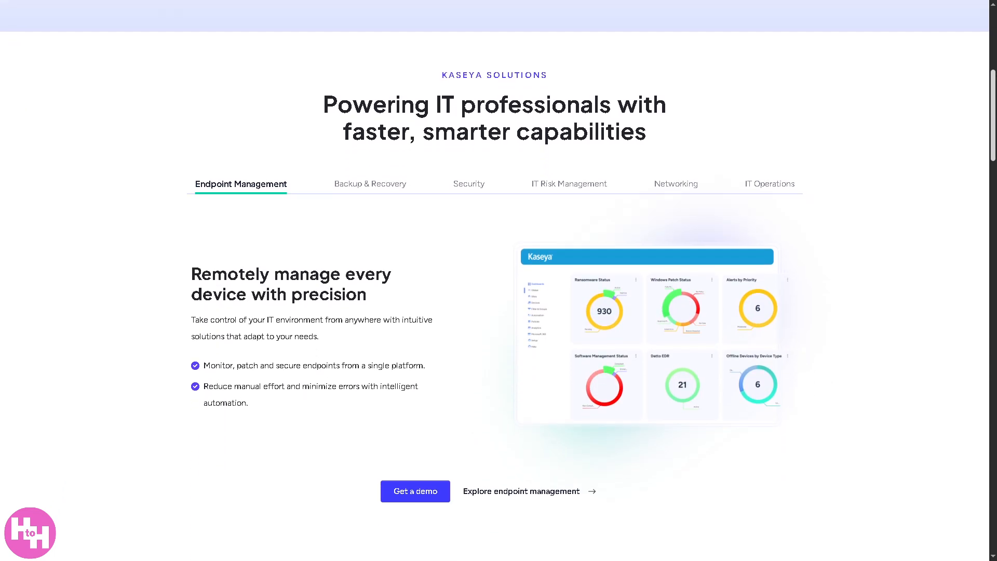
scroll("down", 3)
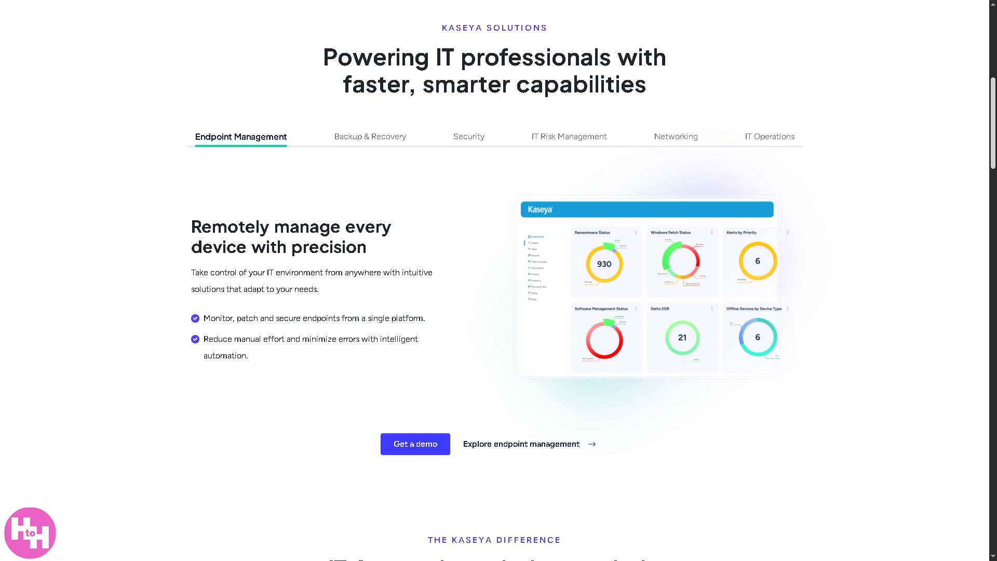
scroll("down", 3)
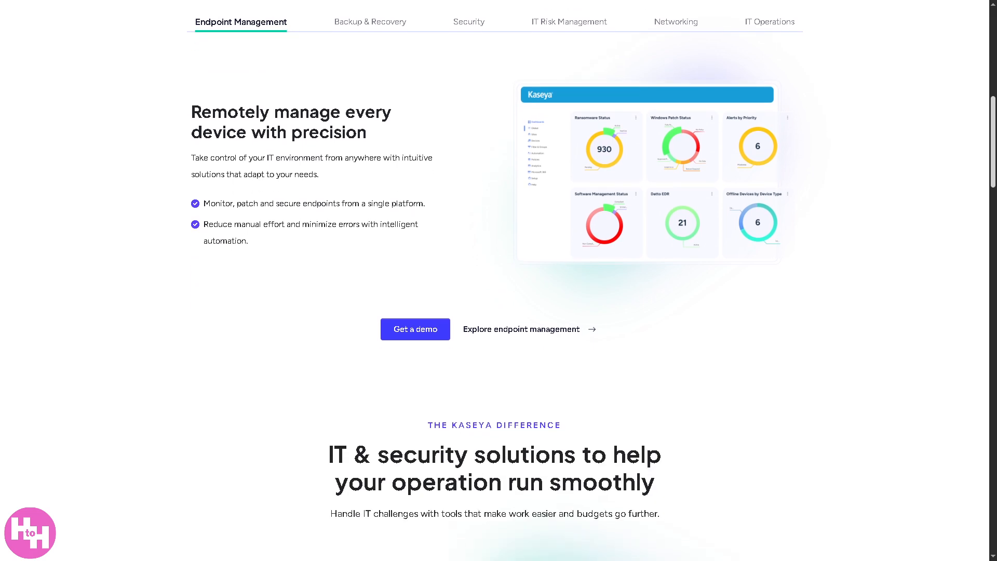
scroll("down", 3)
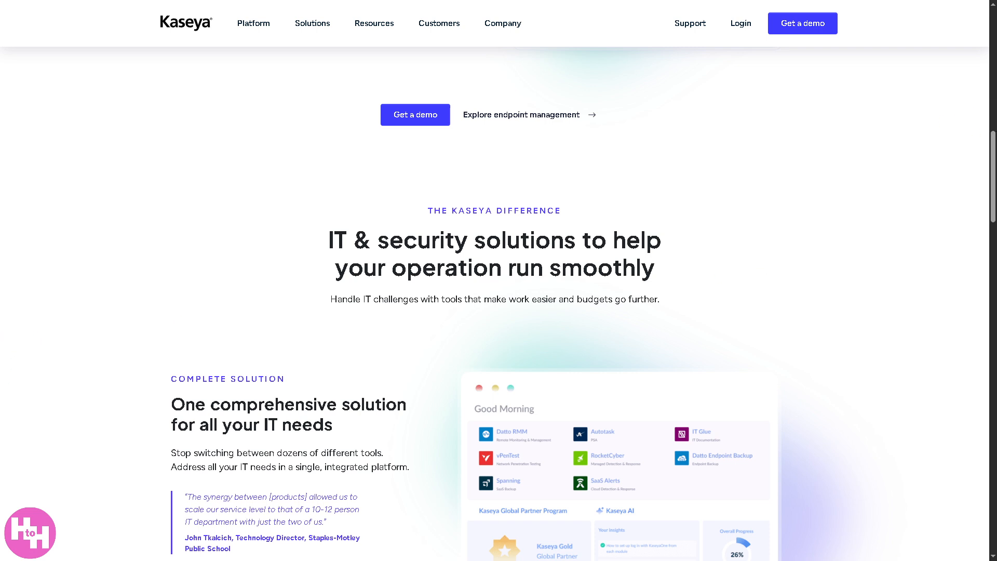
scroll("down", 3)
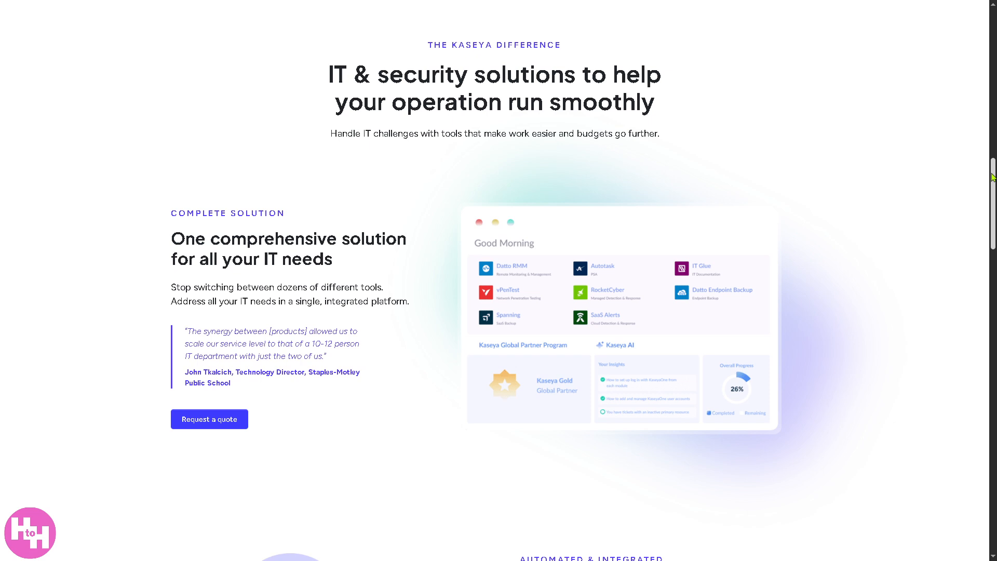
scroll("down", 3)
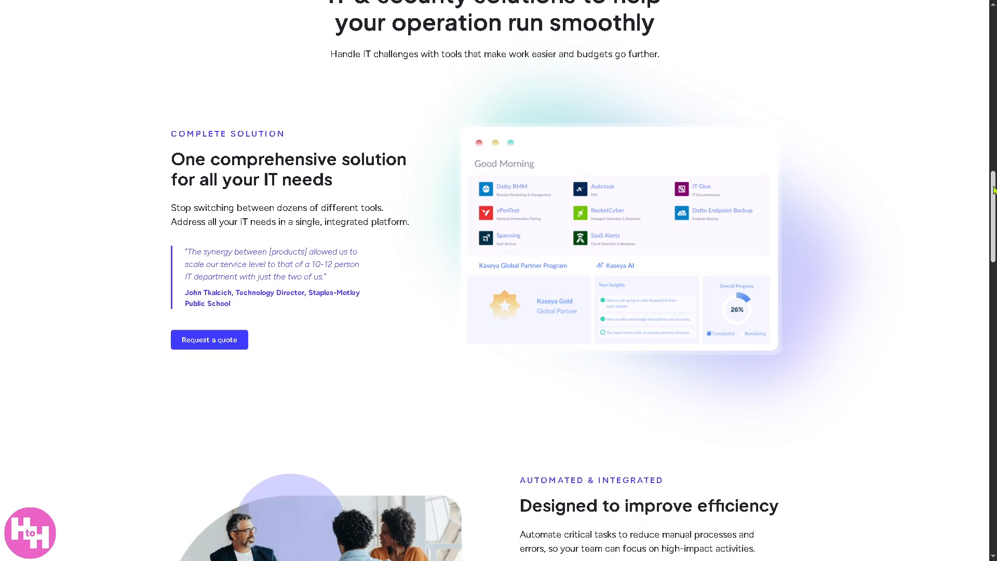
scroll("down", 3)
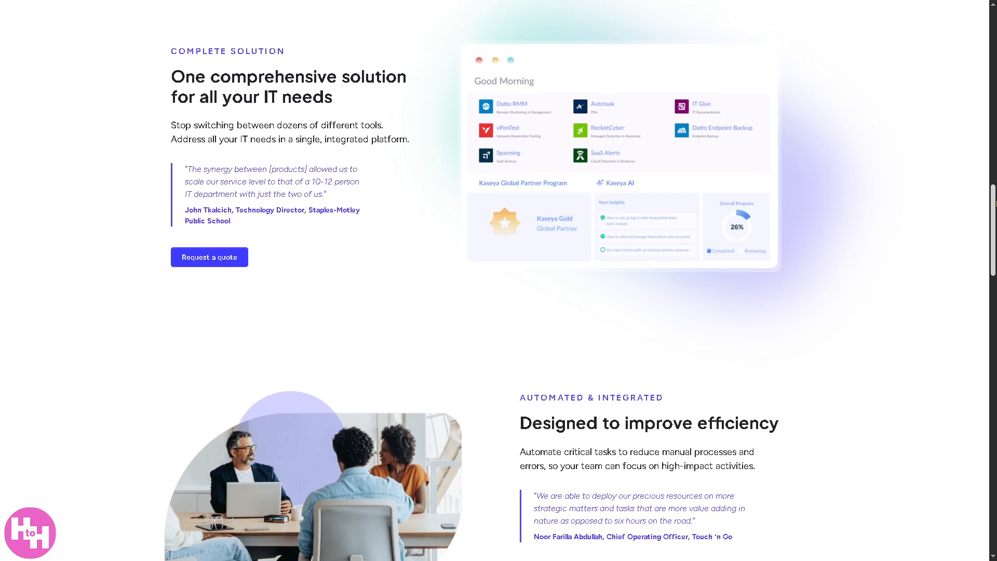
scroll("down", 3)
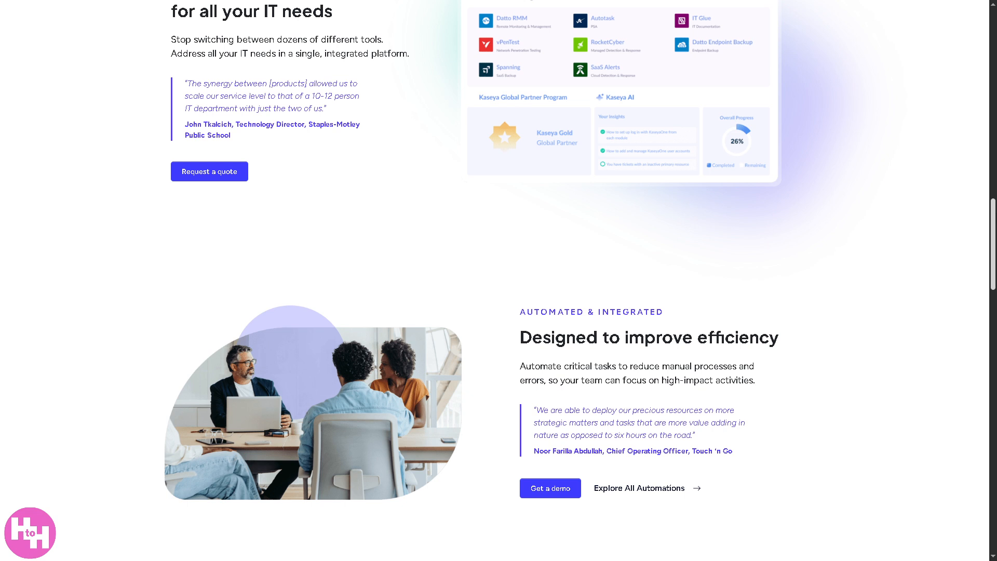
scroll("down", 3)
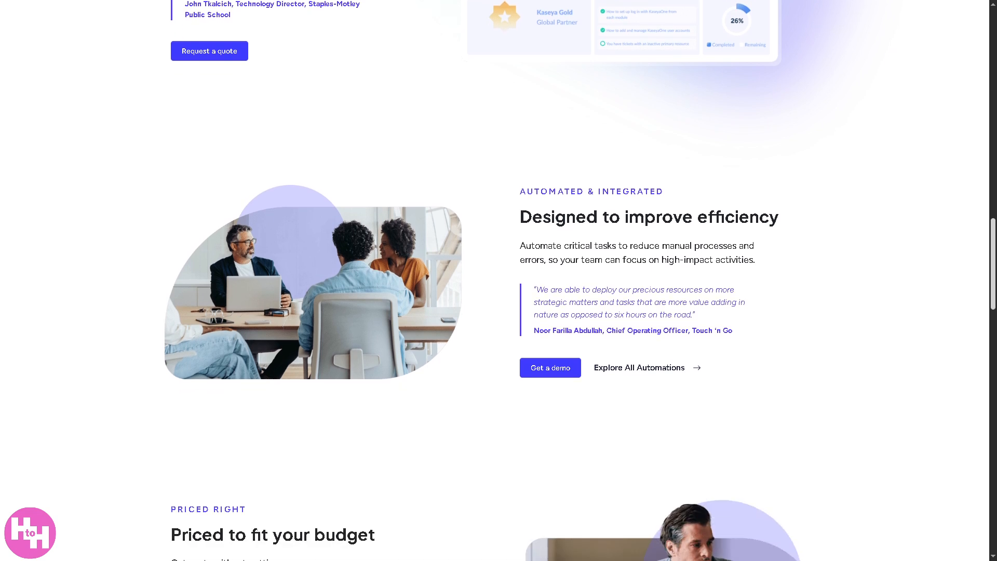
scroll("down", 3)
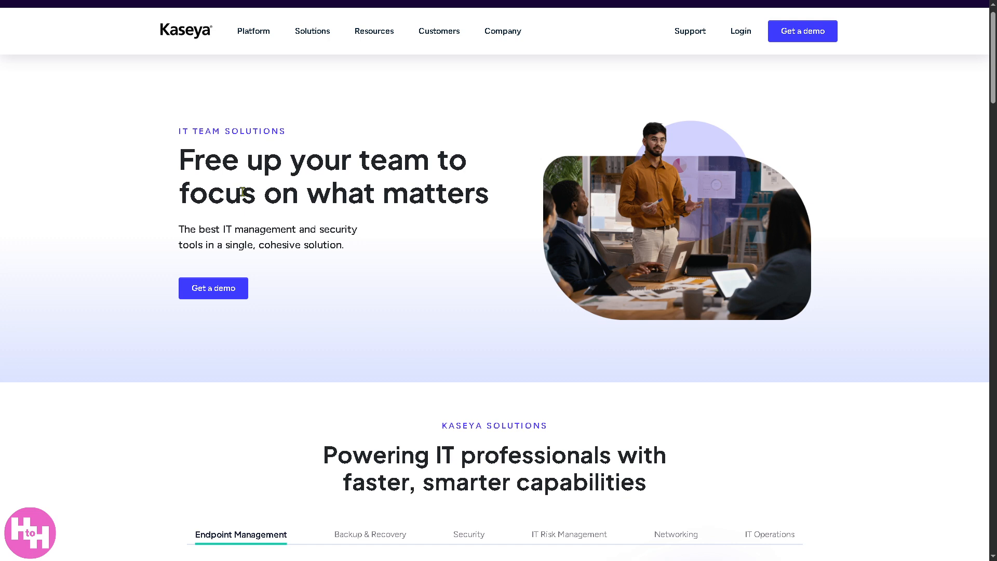
Step: Go to the Resource Library and browse its webinar, ebook, checklist and white paper cards
left_click(374, 30)
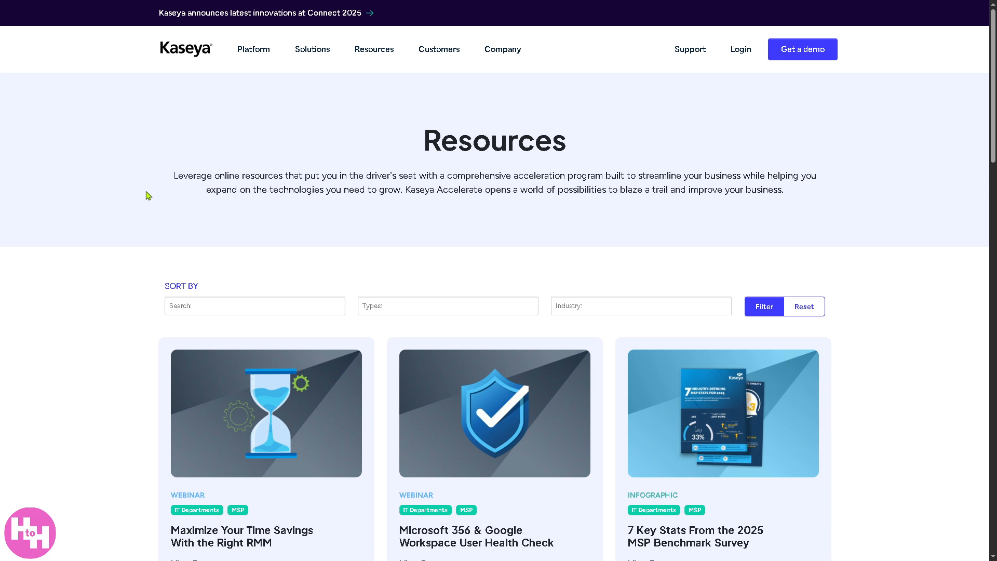
mouse_move(611, 187)
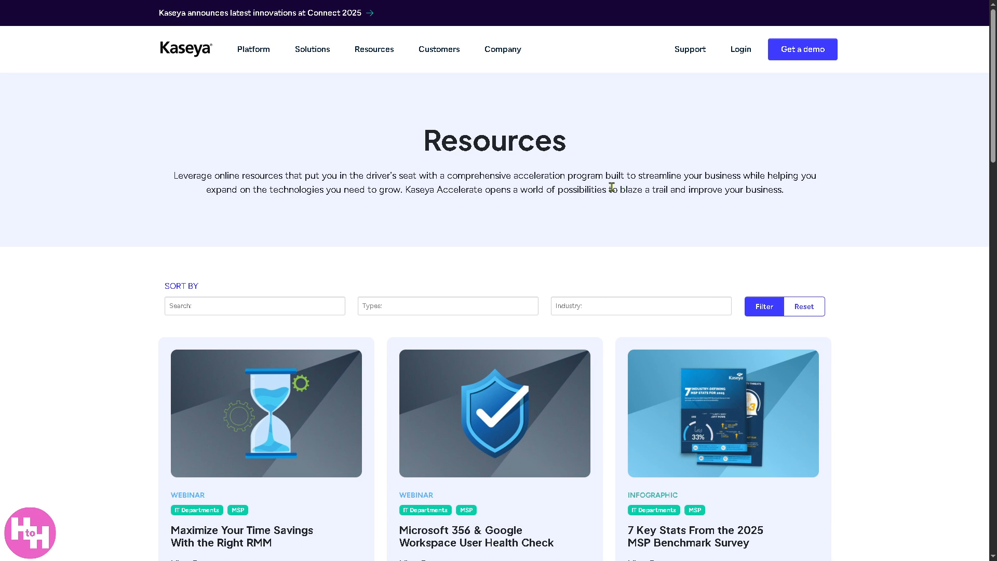
scroll("down", 3)
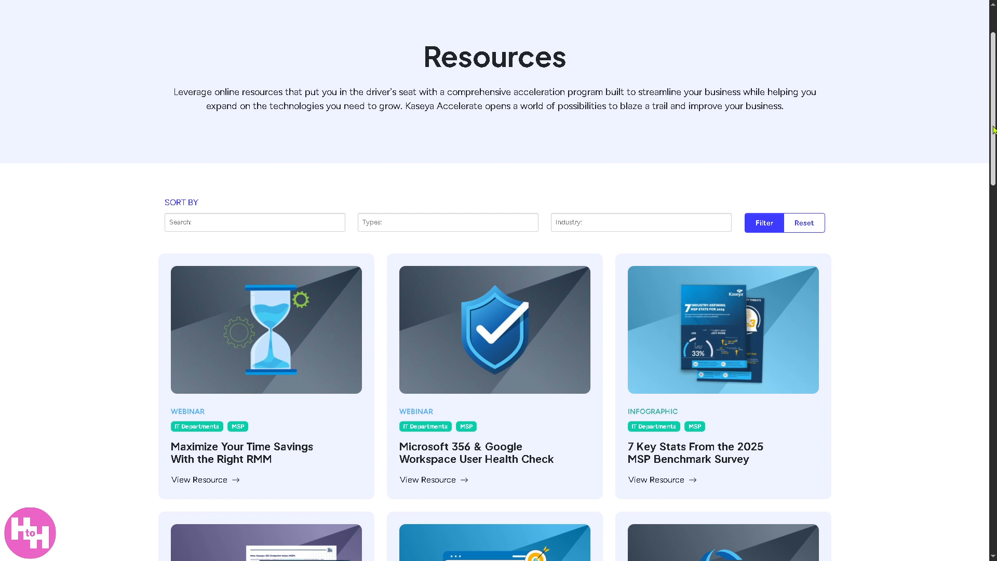
scroll("down", 3)
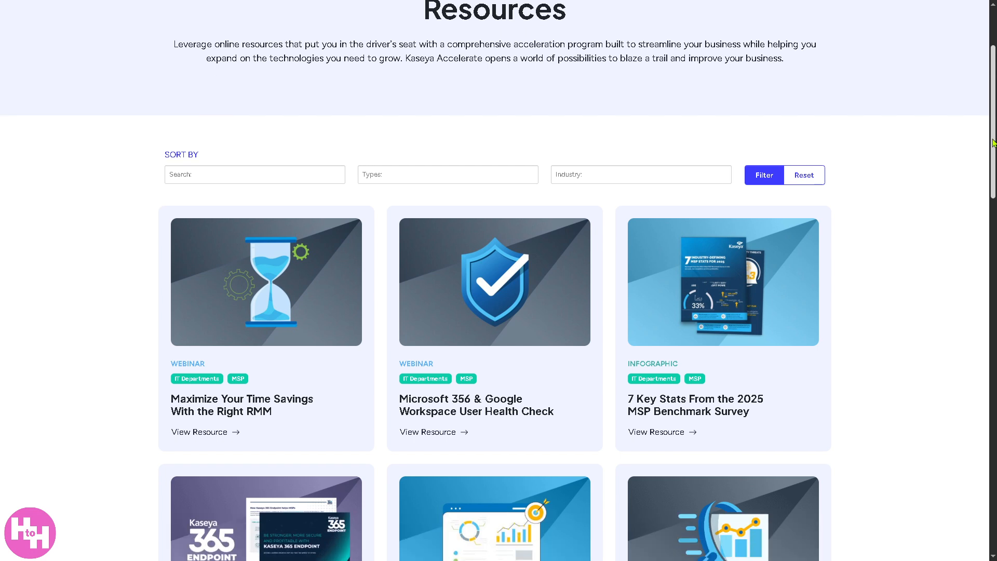
scroll("down", 3)
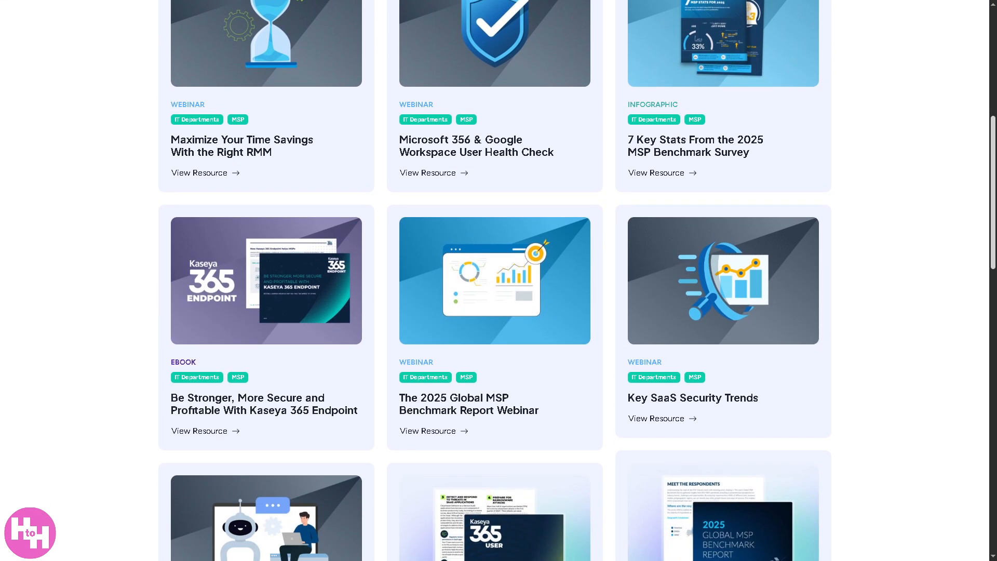
scroll("down", 3)
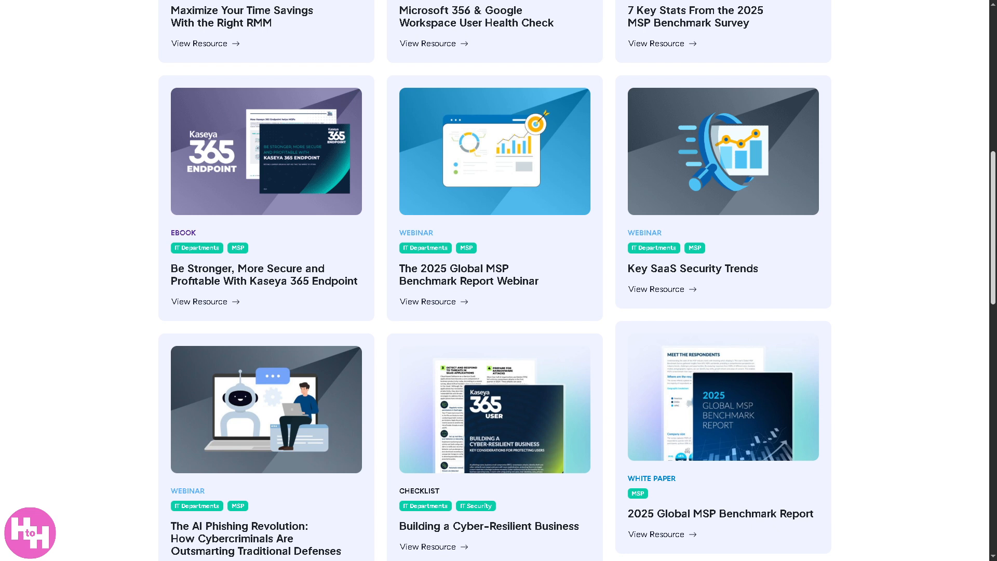
scroll("down", 3)
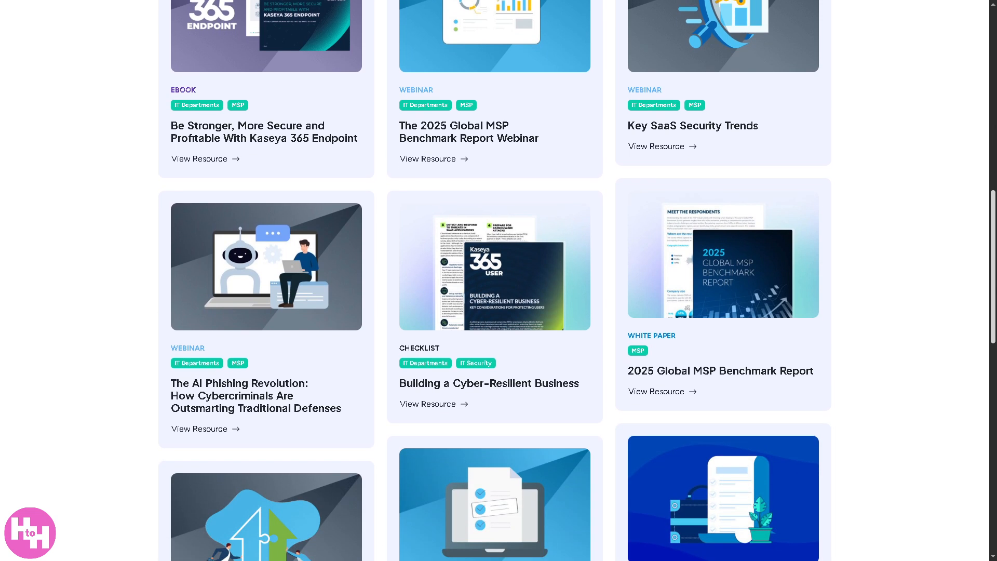
scroll("down", 3)
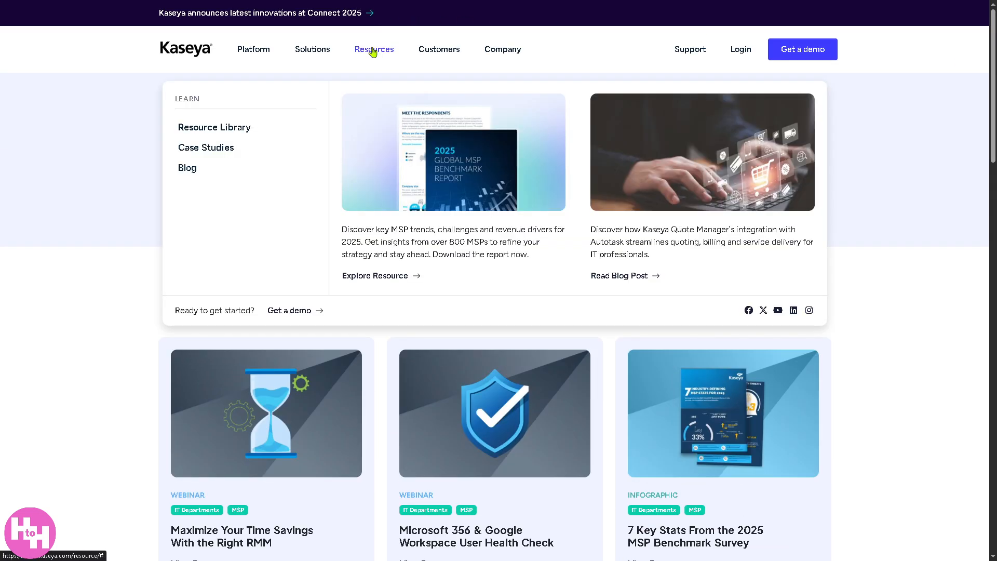
Step: Go to the Case Studies page, load the entries and browse the customer success story cards
left_click(206, 146)
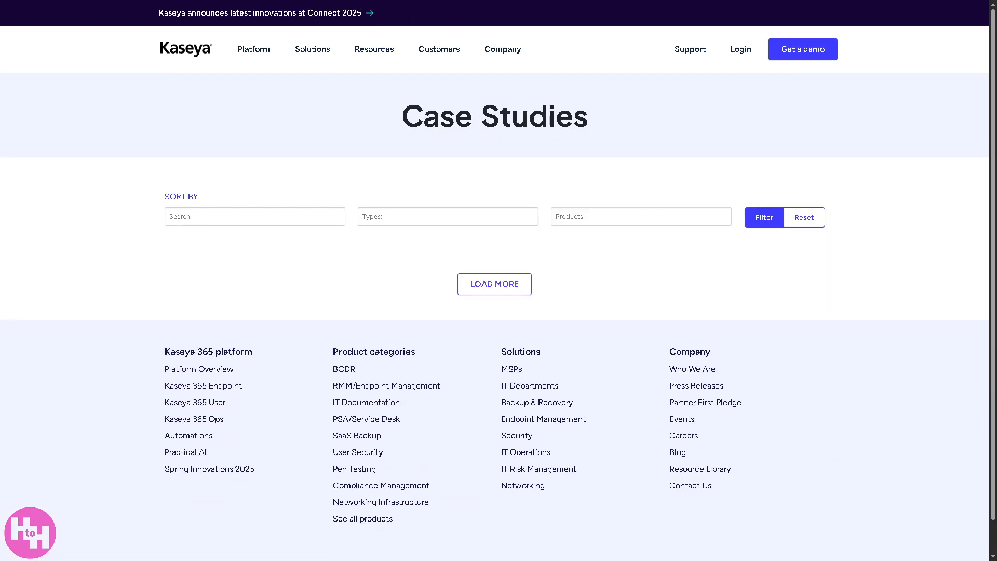
left_click(495, 284)
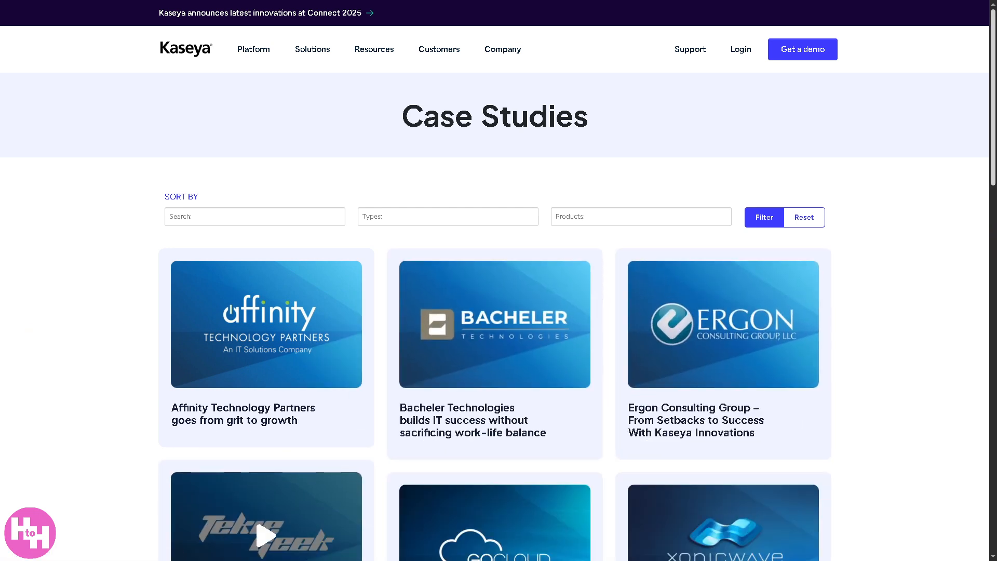
scroll("down", 3)
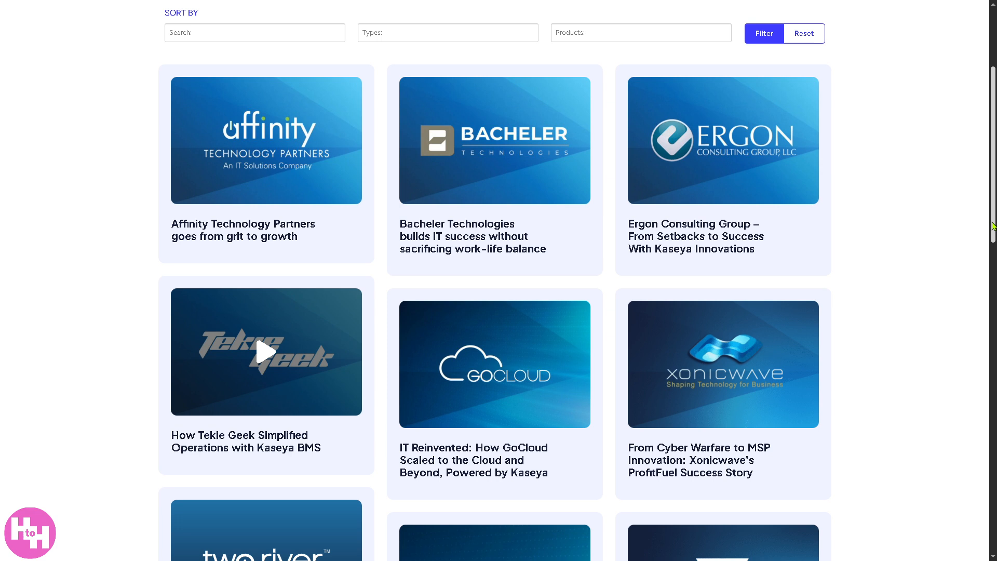
scroll("down", 3)
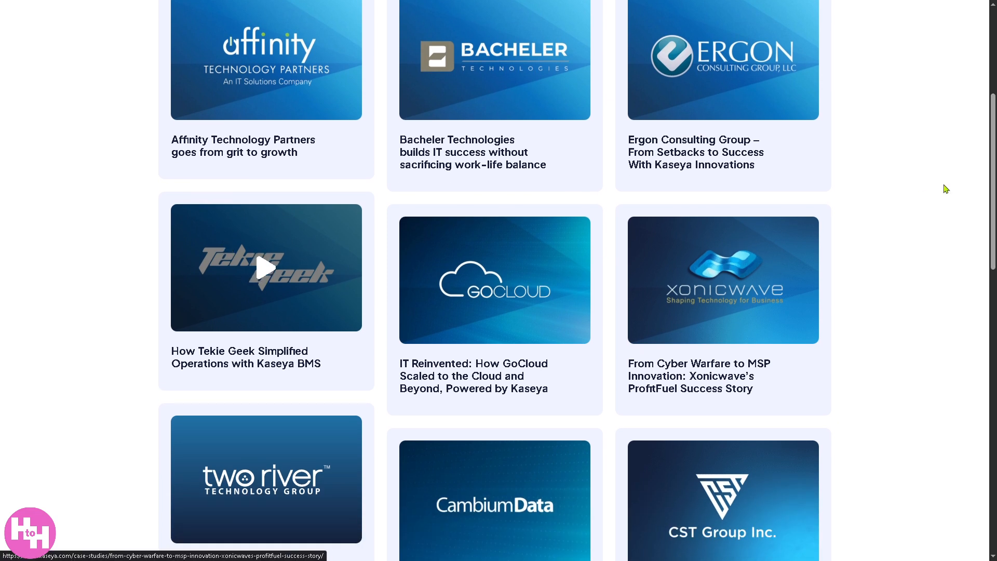
scroll("down", 3)
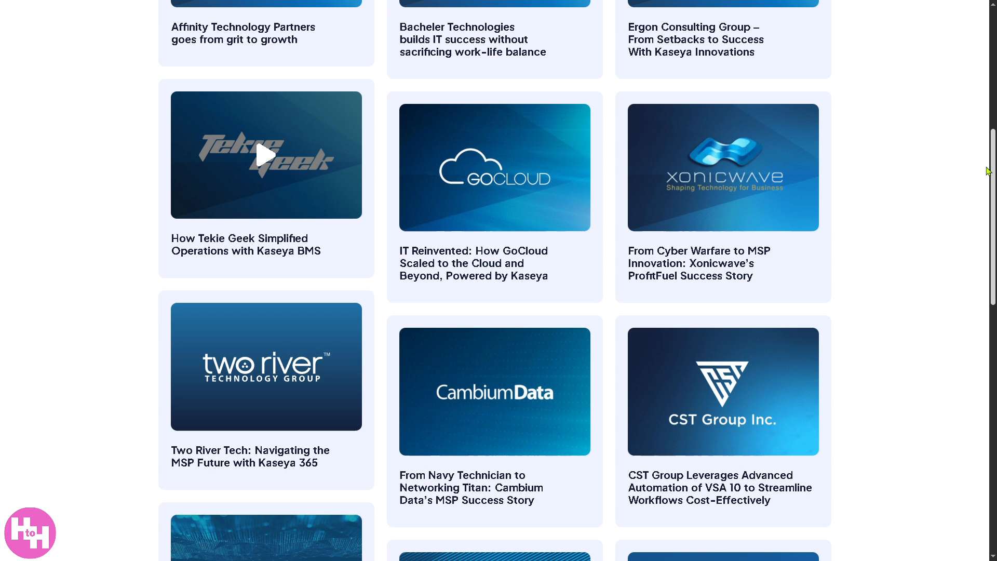
scroll("down", 3)
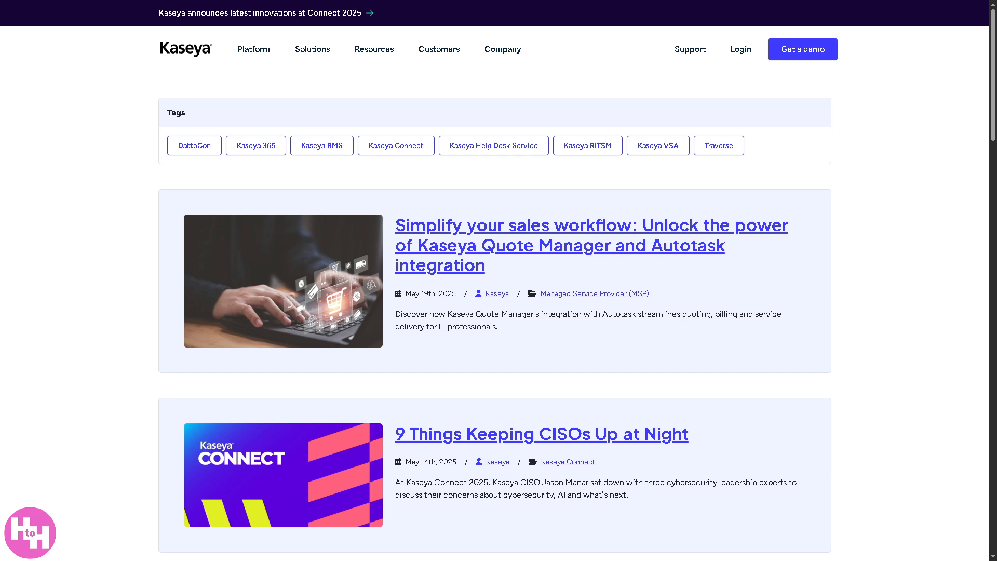
Step: Scroll down the Blog through the Kaseya Connect 2025 posts to the Sponsor Spotlight entries
scroll("down", 3)
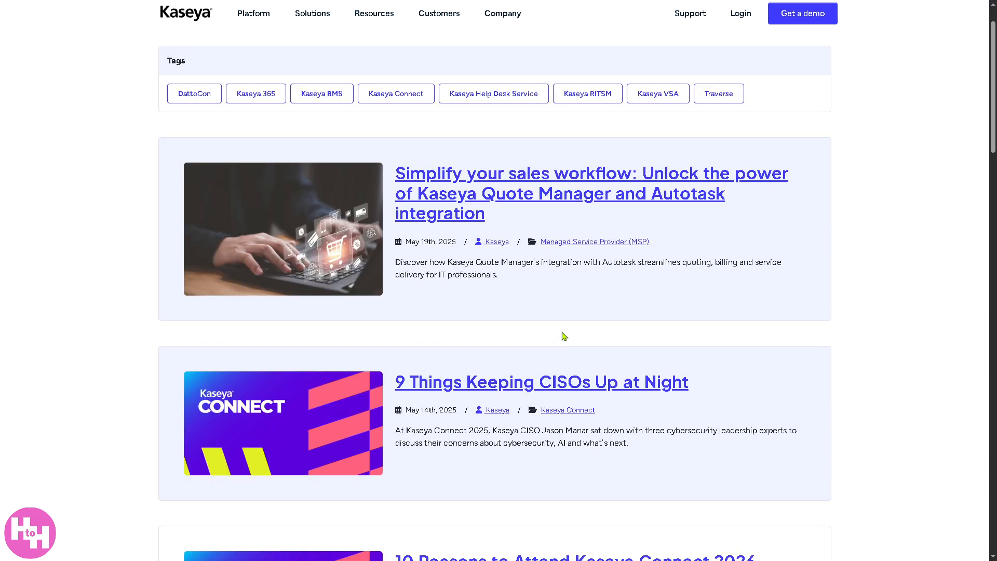
scroll("down", 3)
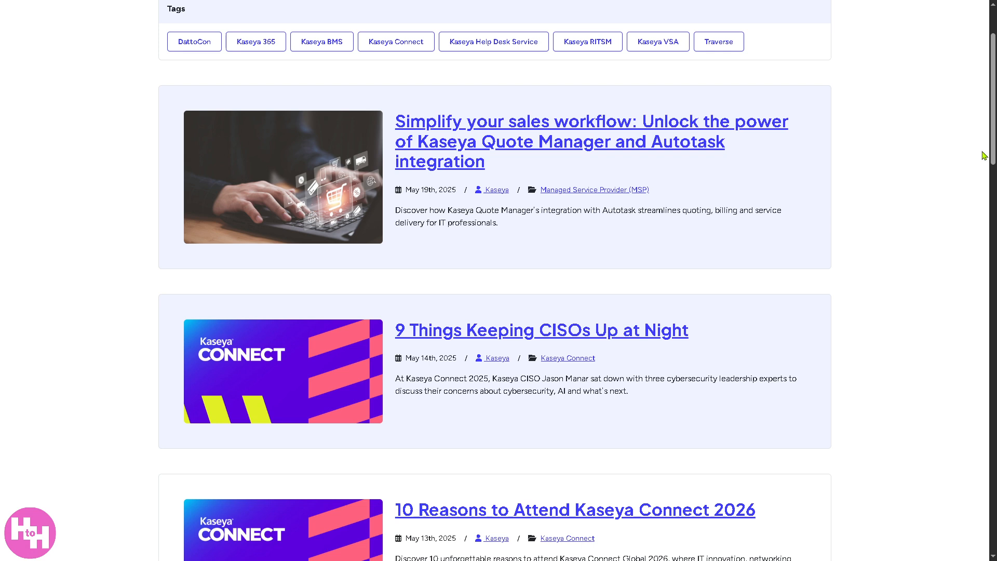
scroll("down", 3)
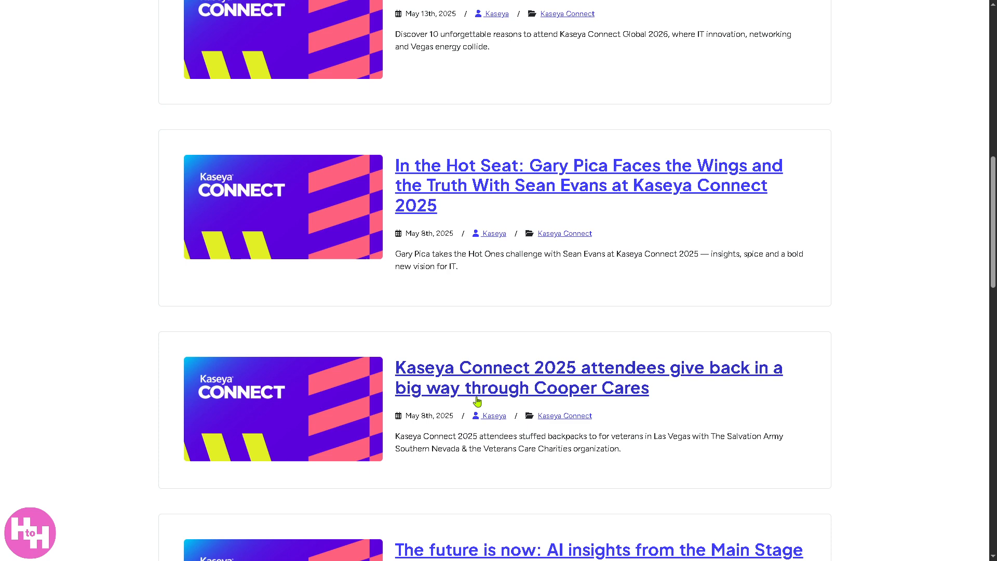
scroll("down", 3)
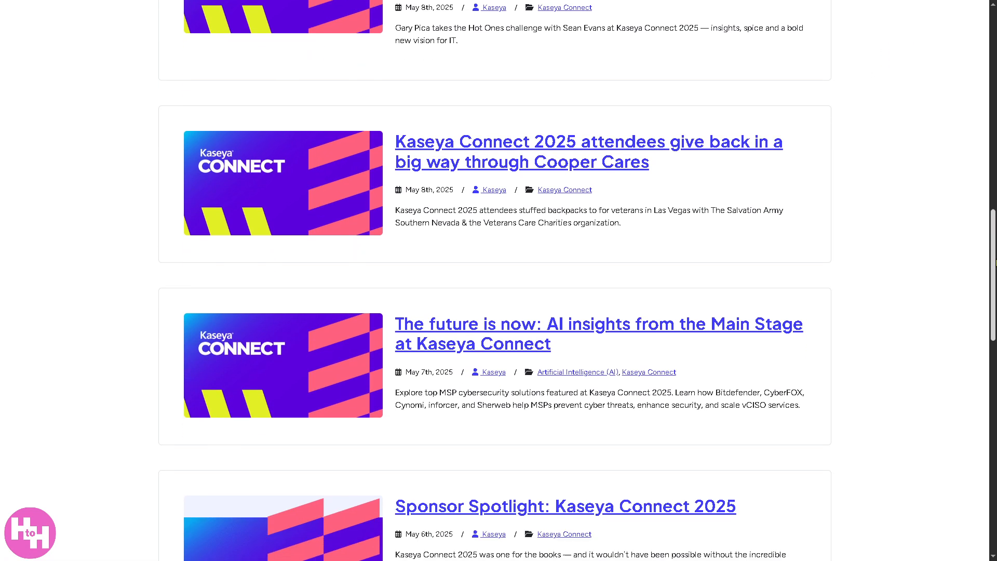
scroll("down", 3)
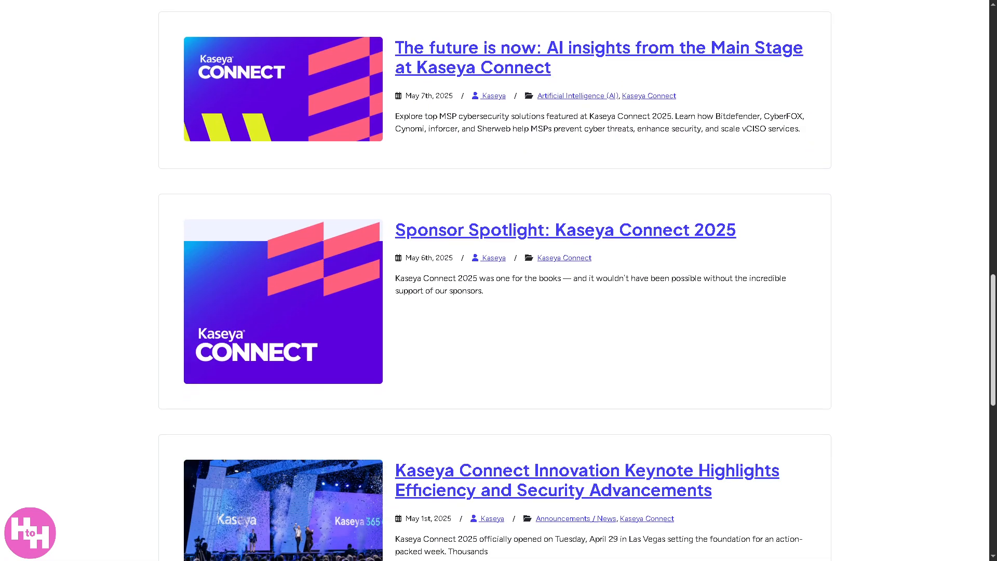